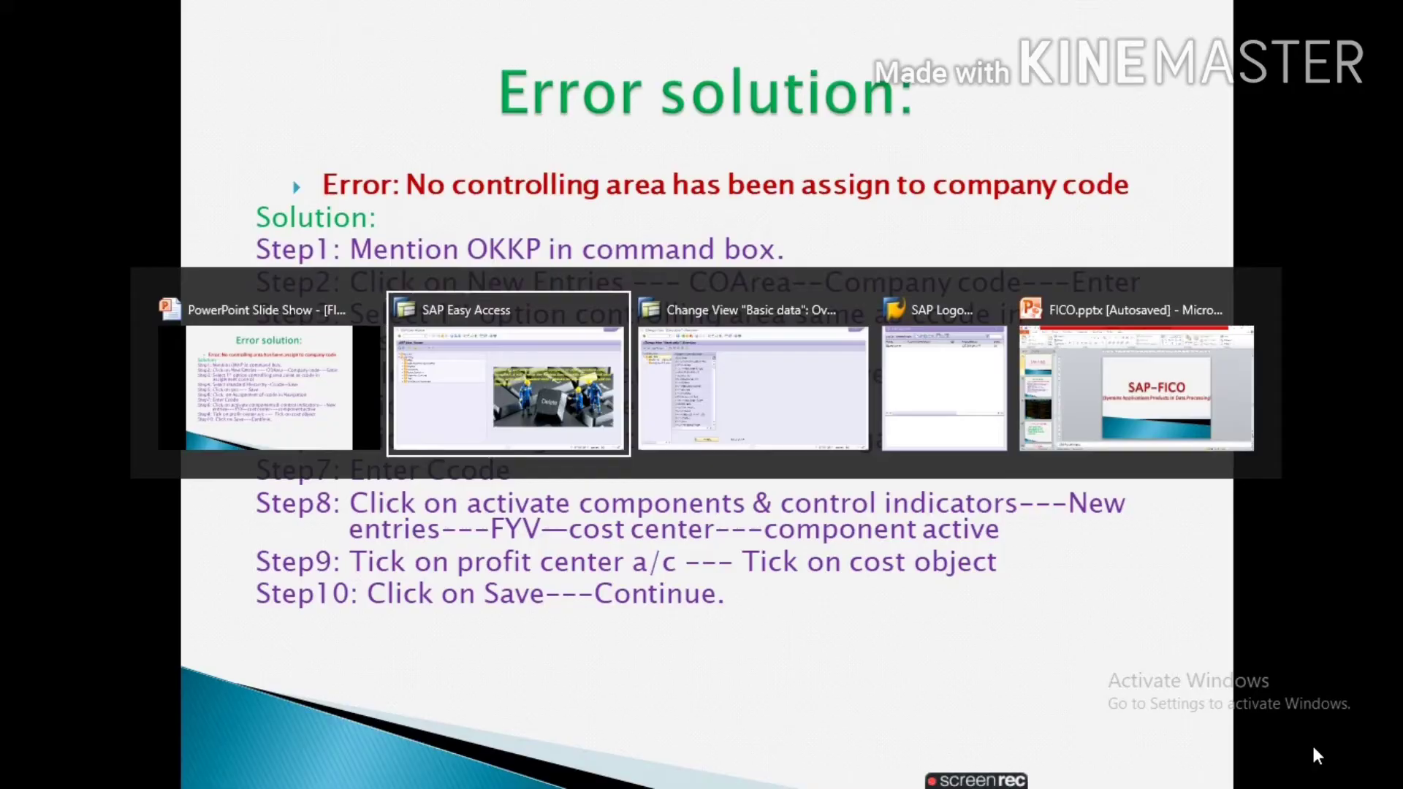
Run transaction OKKP from the SAP Easy Access command field
click(509, 384)
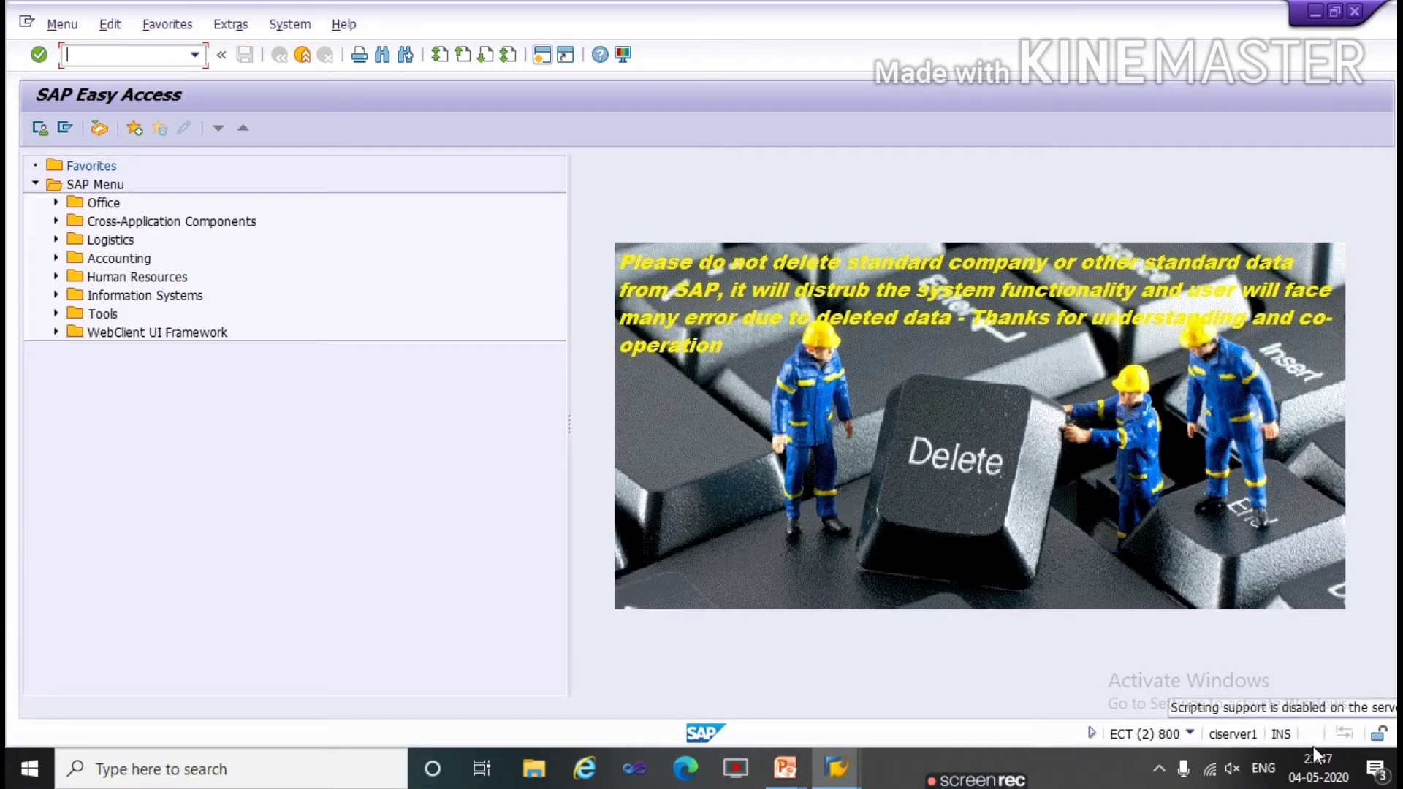
text(okk)
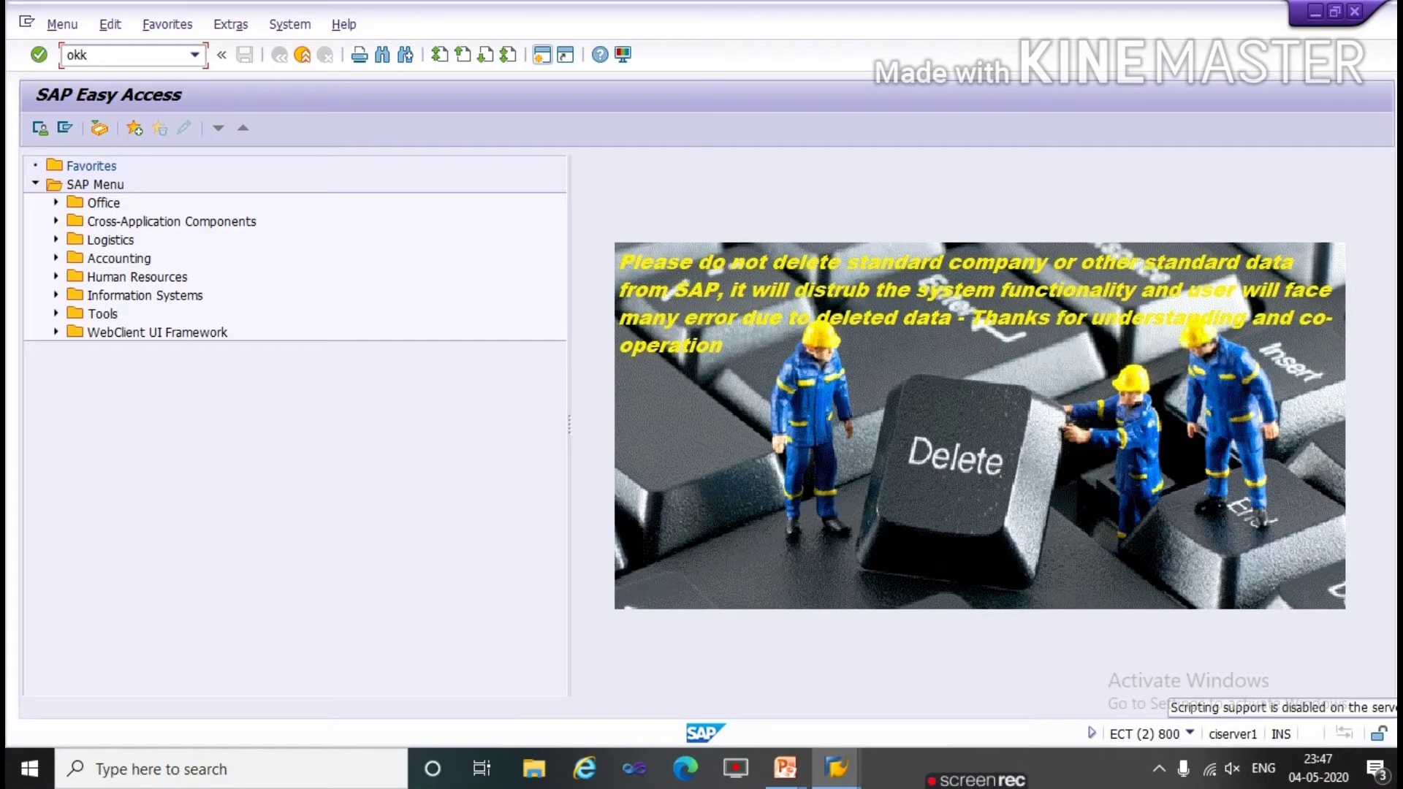
text(p)
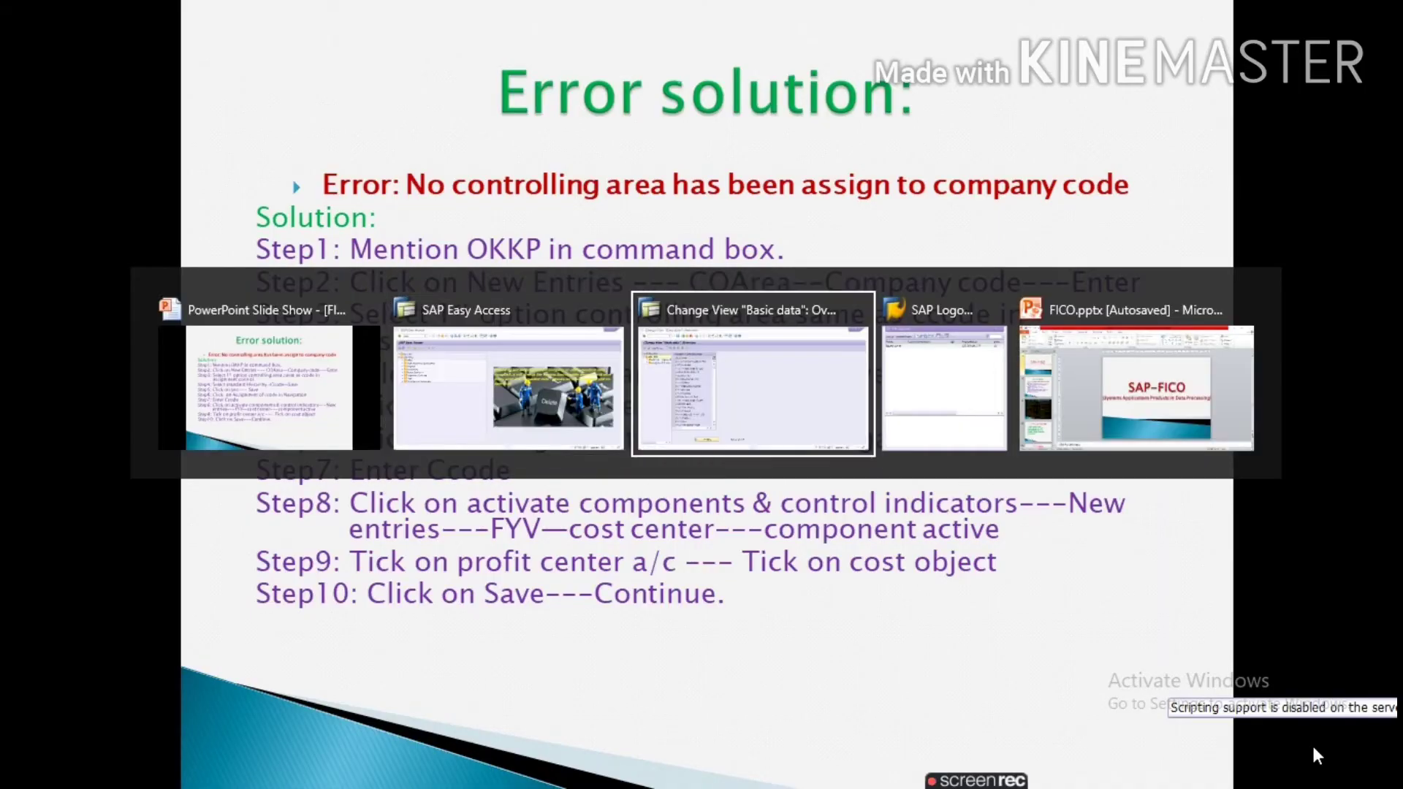
Create a new controlling area derived from company code TATA via COArea = CCode
click(751, 385)
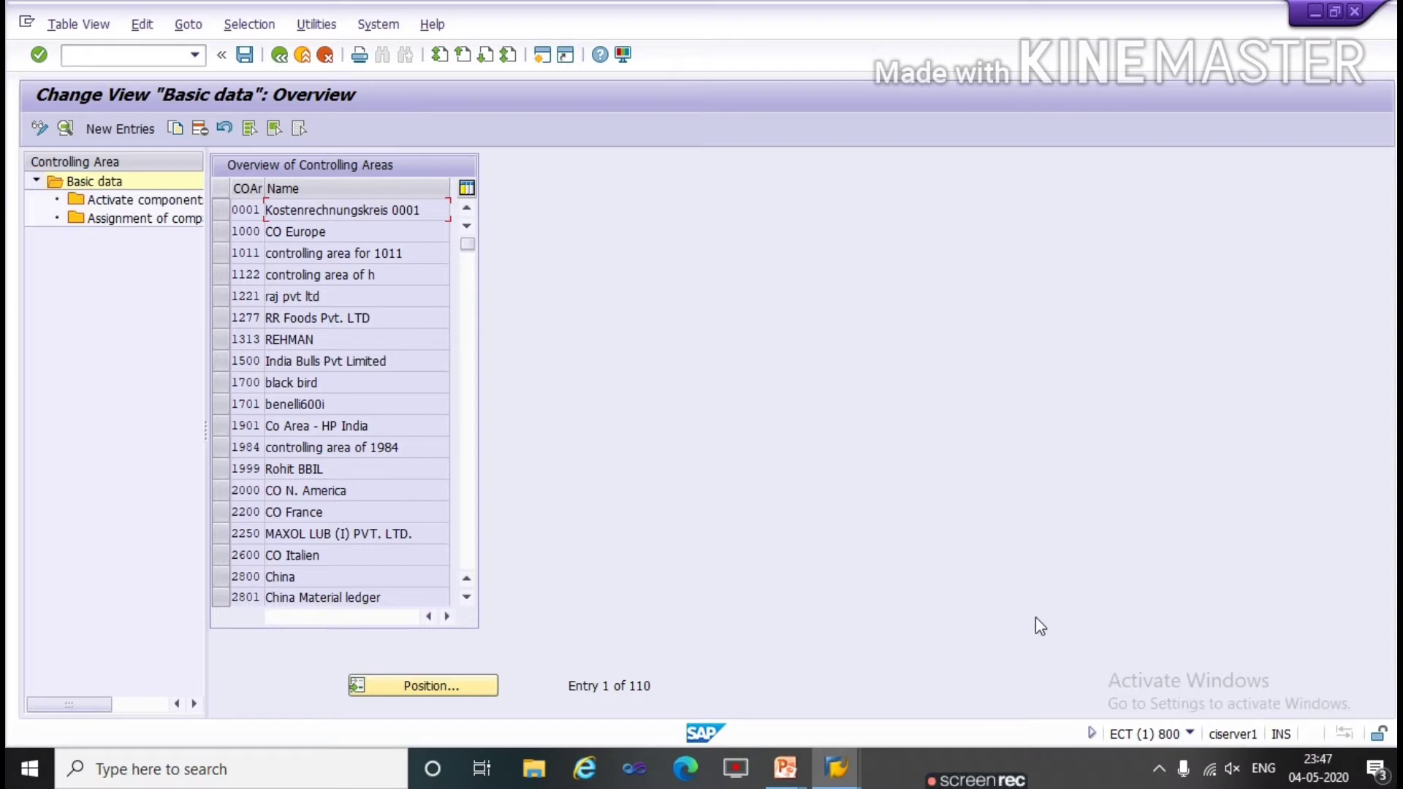
mouse_move(156, 166)
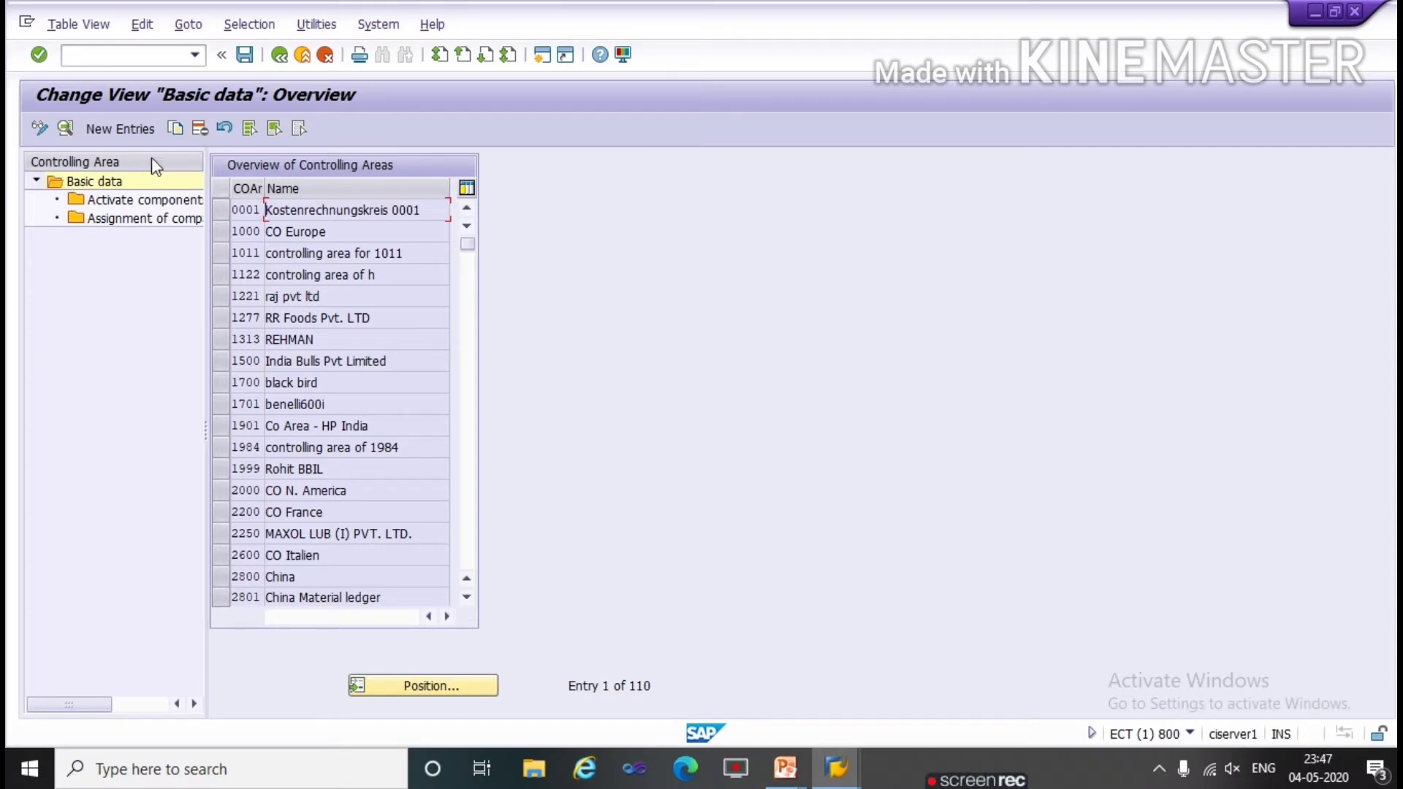
click(119, 129)
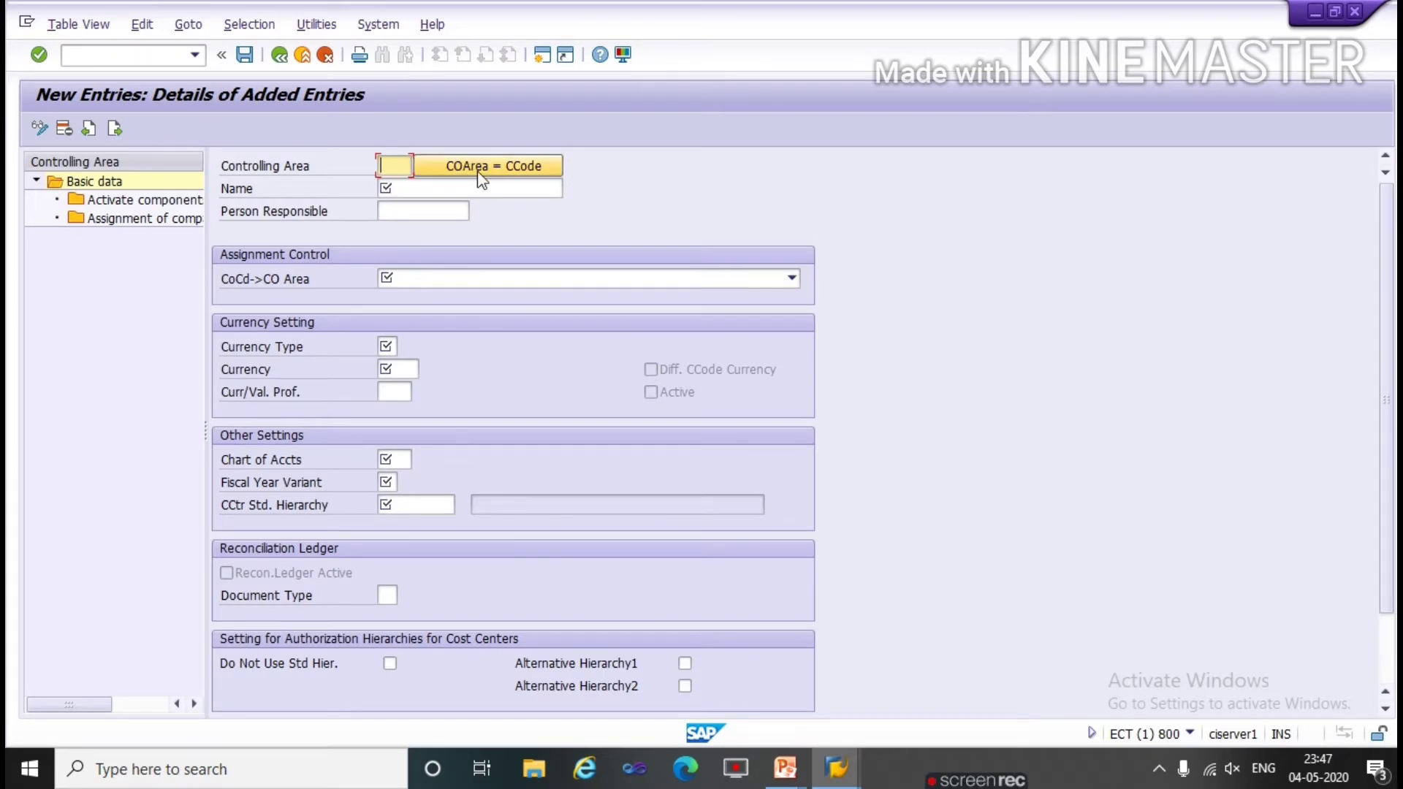
click(393, 165)
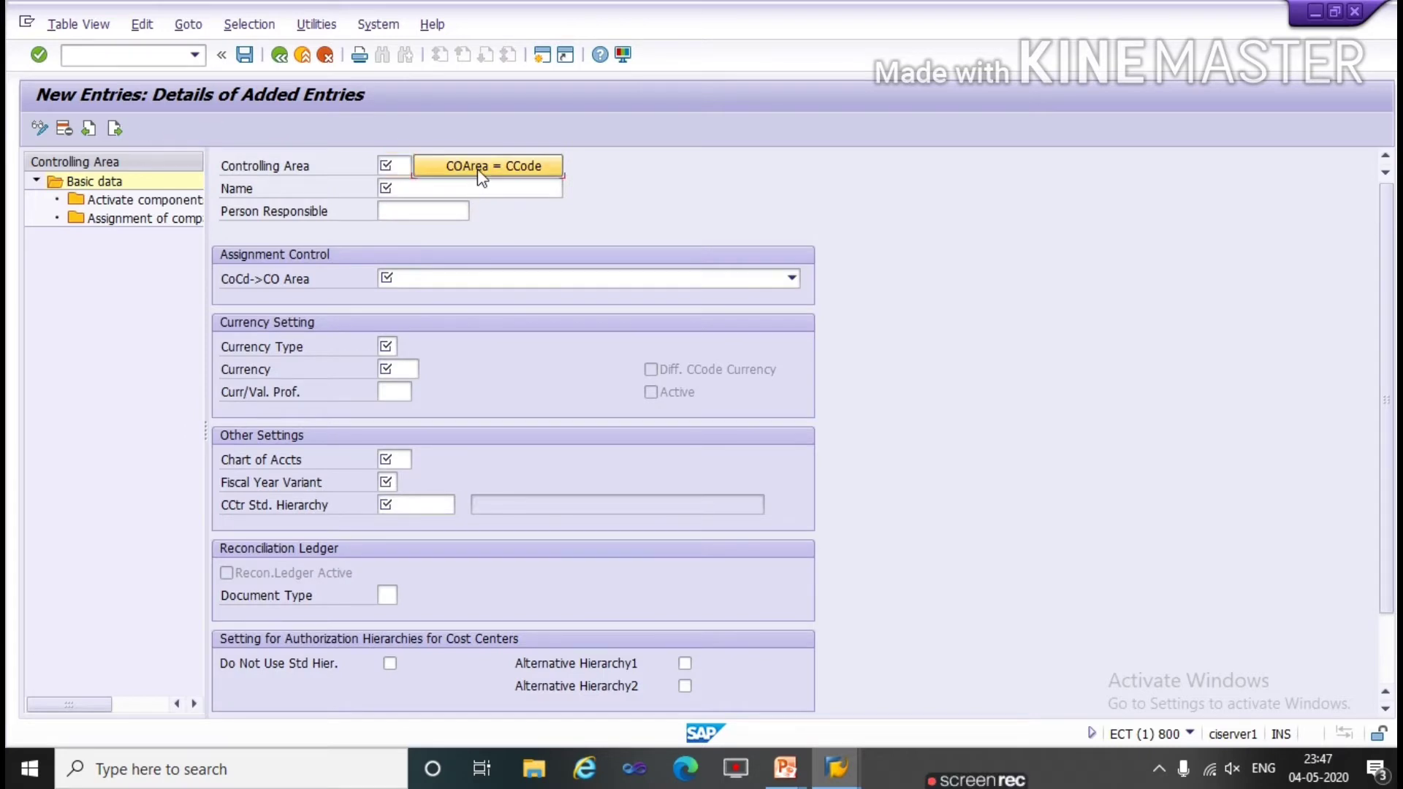
click(488, 165)
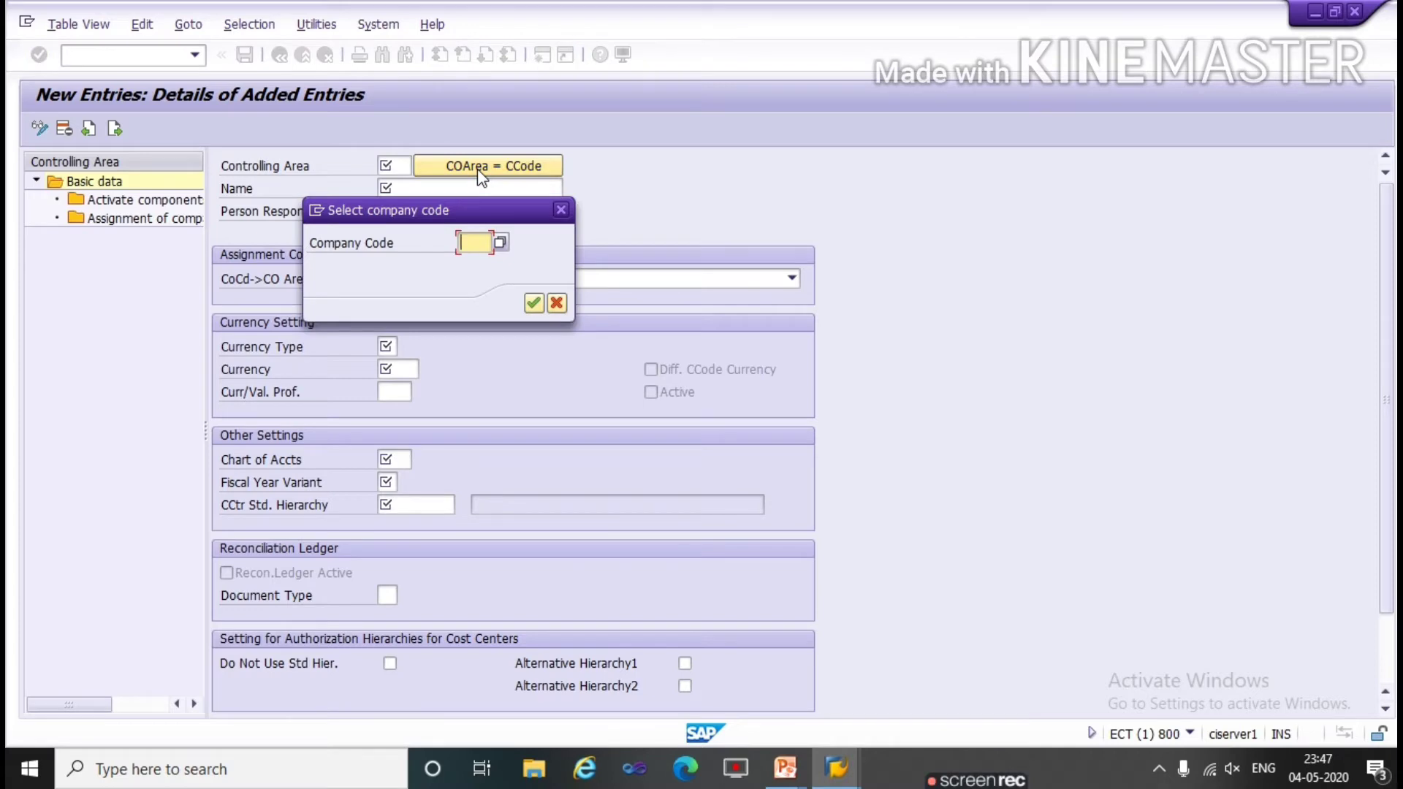
text(tata)
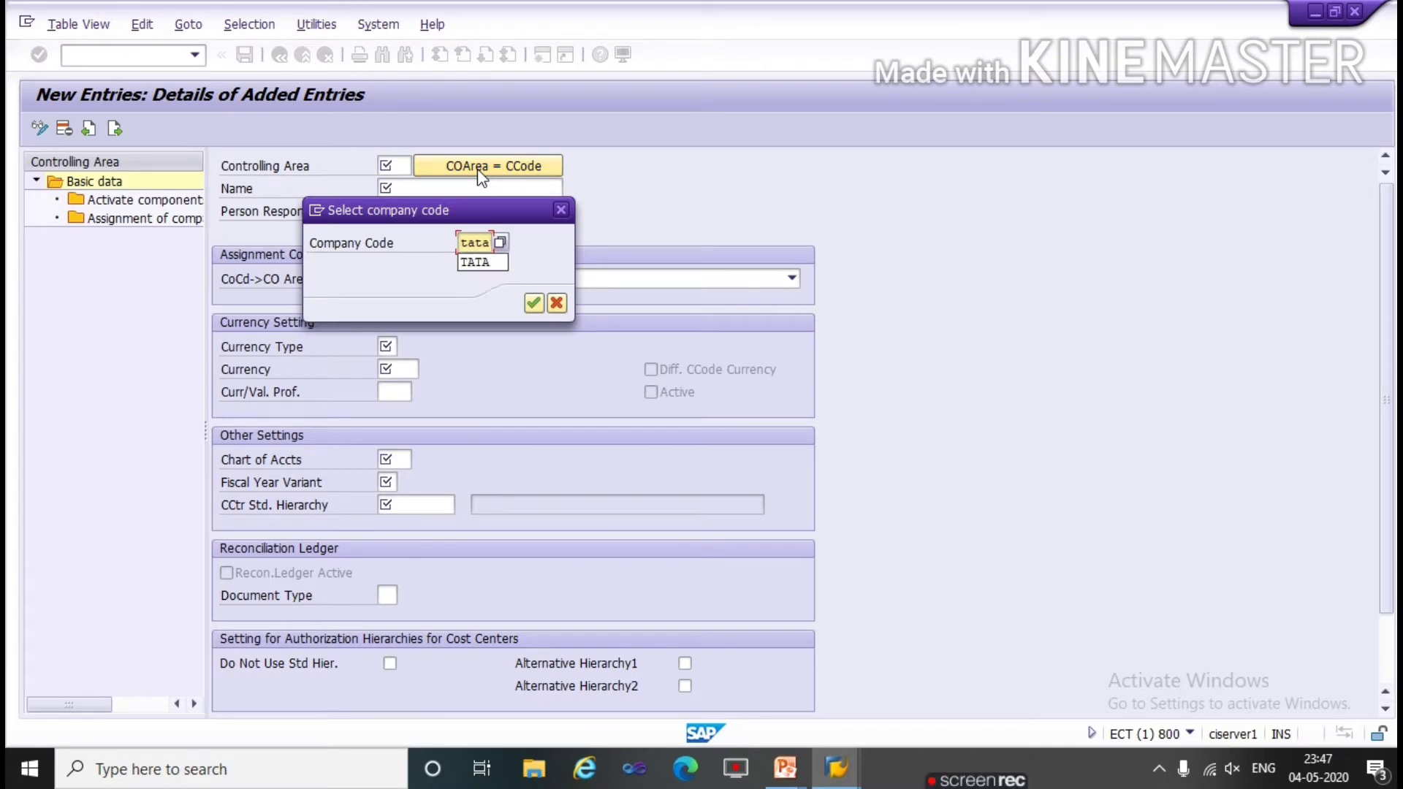
click(532, 302)
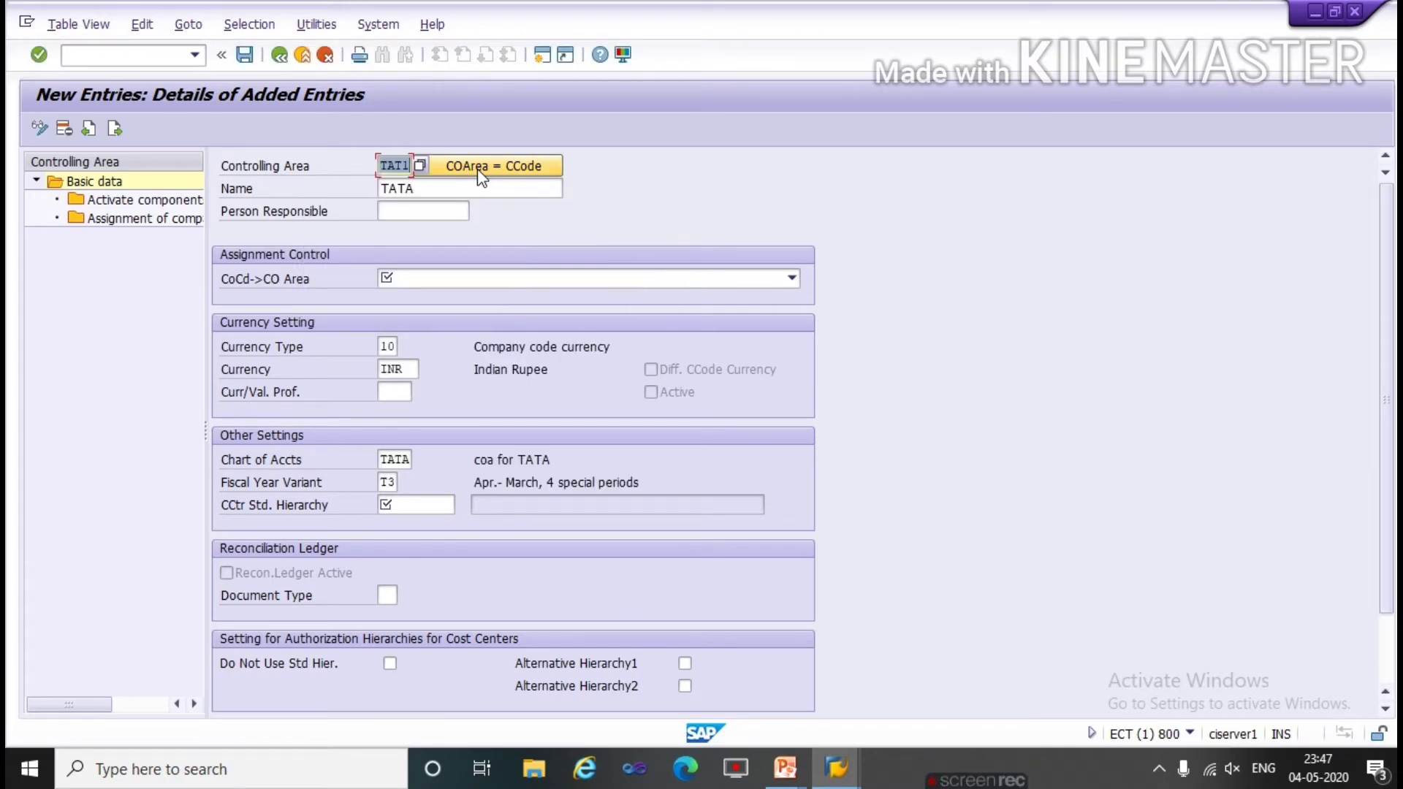
mouse_move(298, 264)
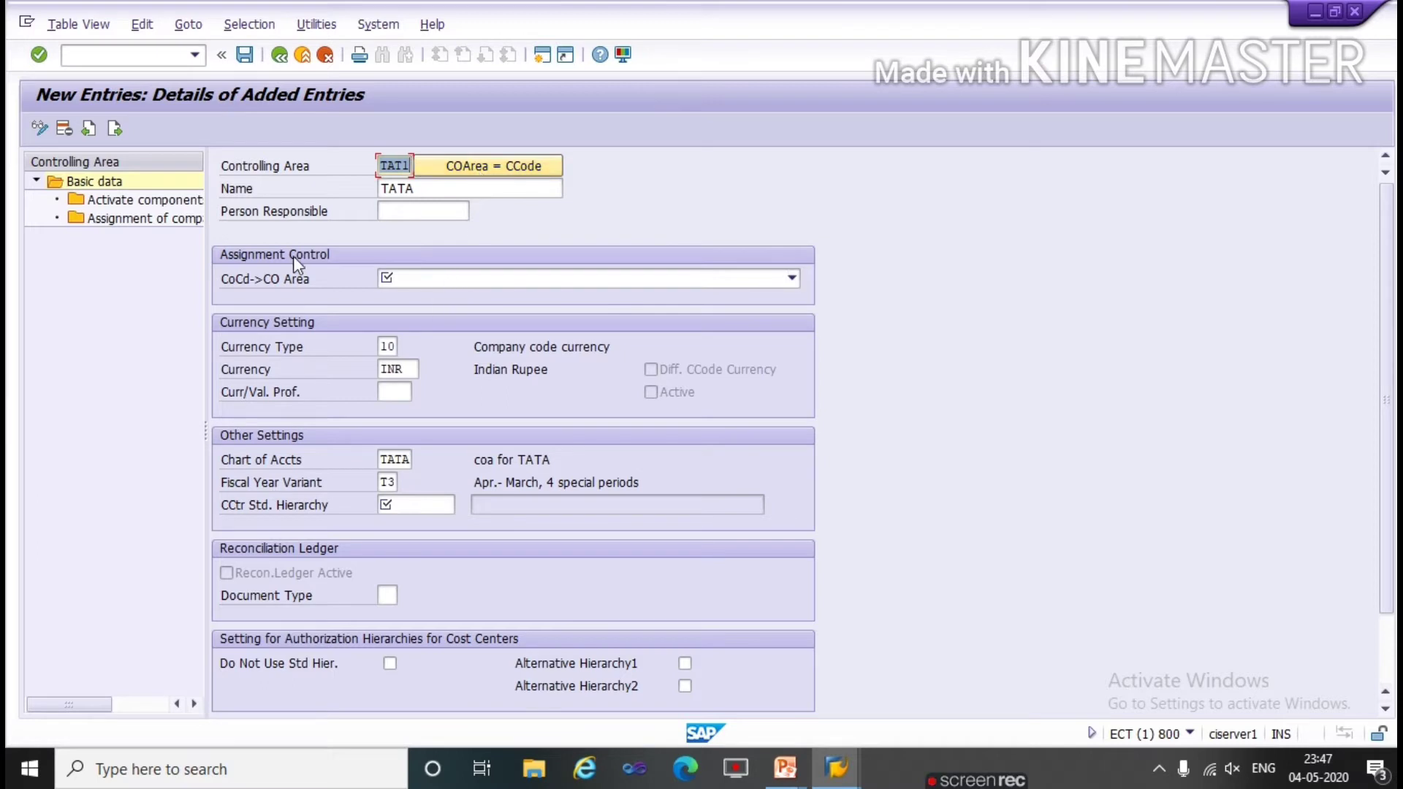
mouse_move(364, 273)
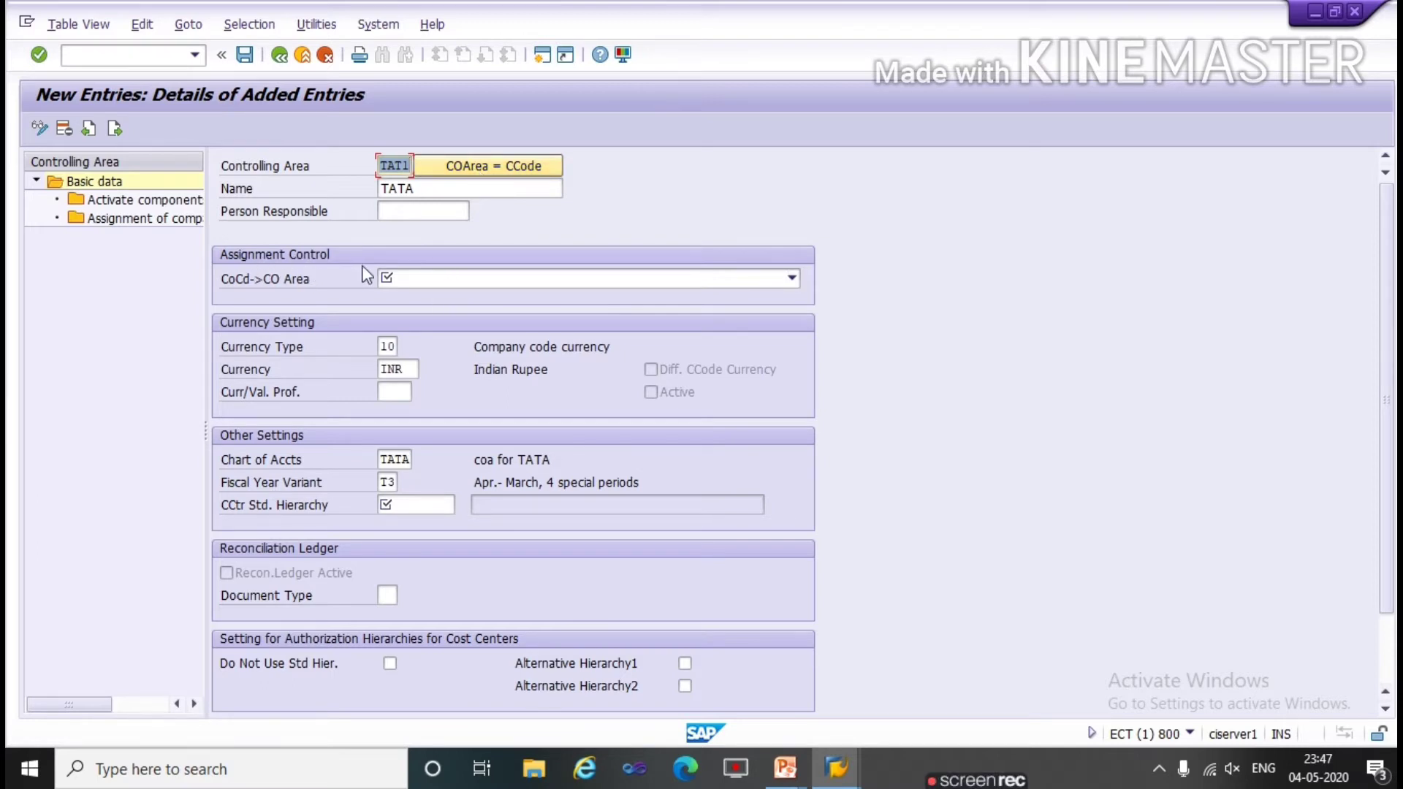
Choose 'Controlling area same as company code' and enter tata as the cost center standard hierarchy
click(789, 277)
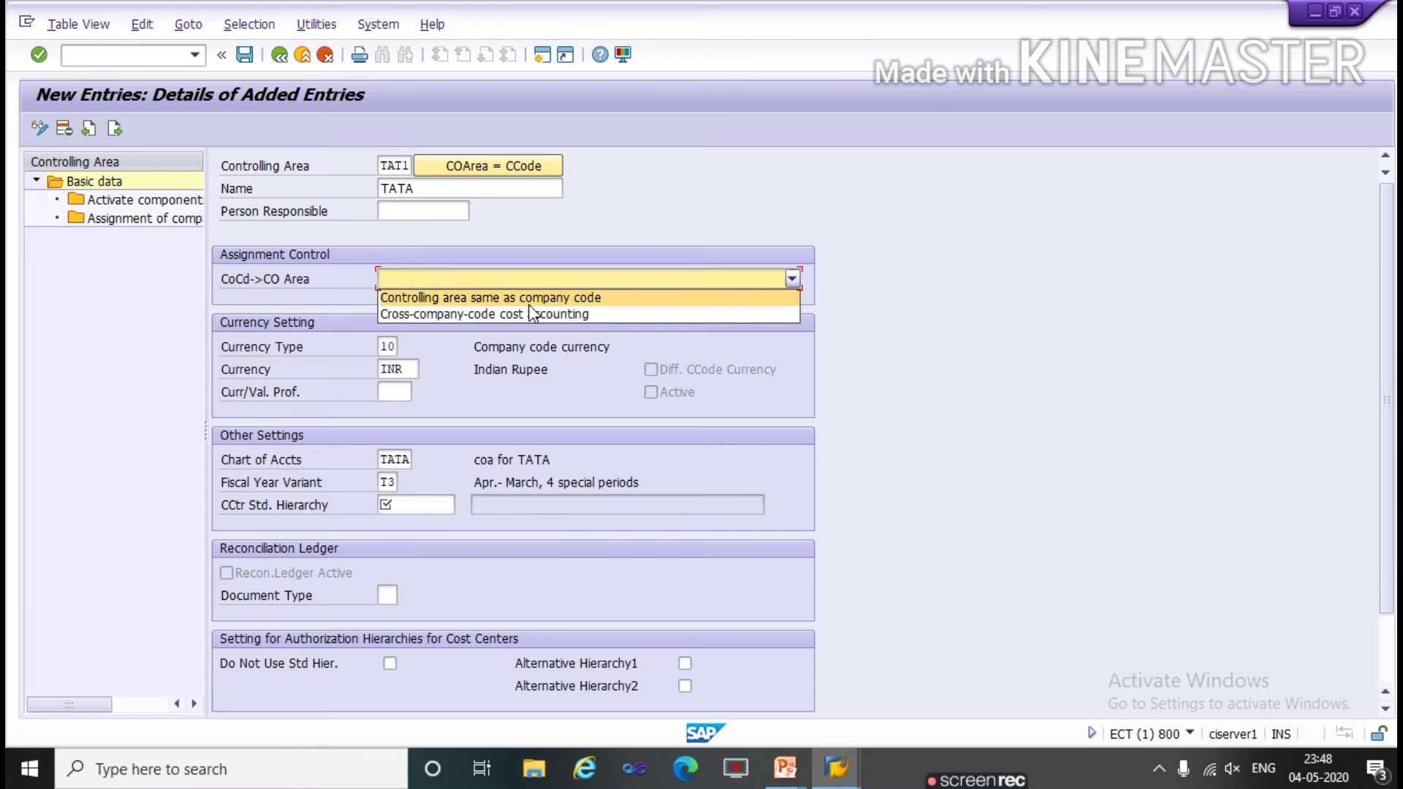
click(490, 297)
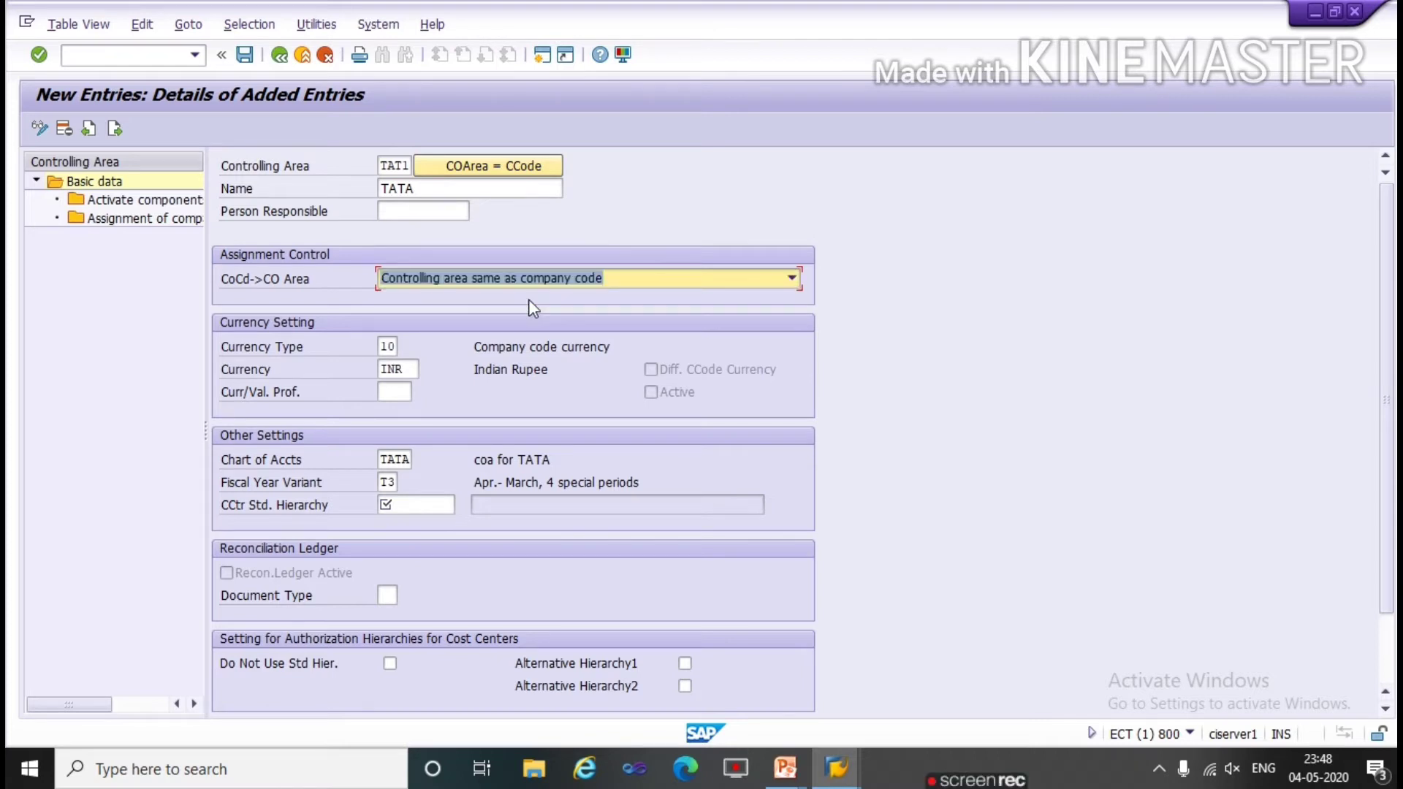
mouse_move(438, 504)
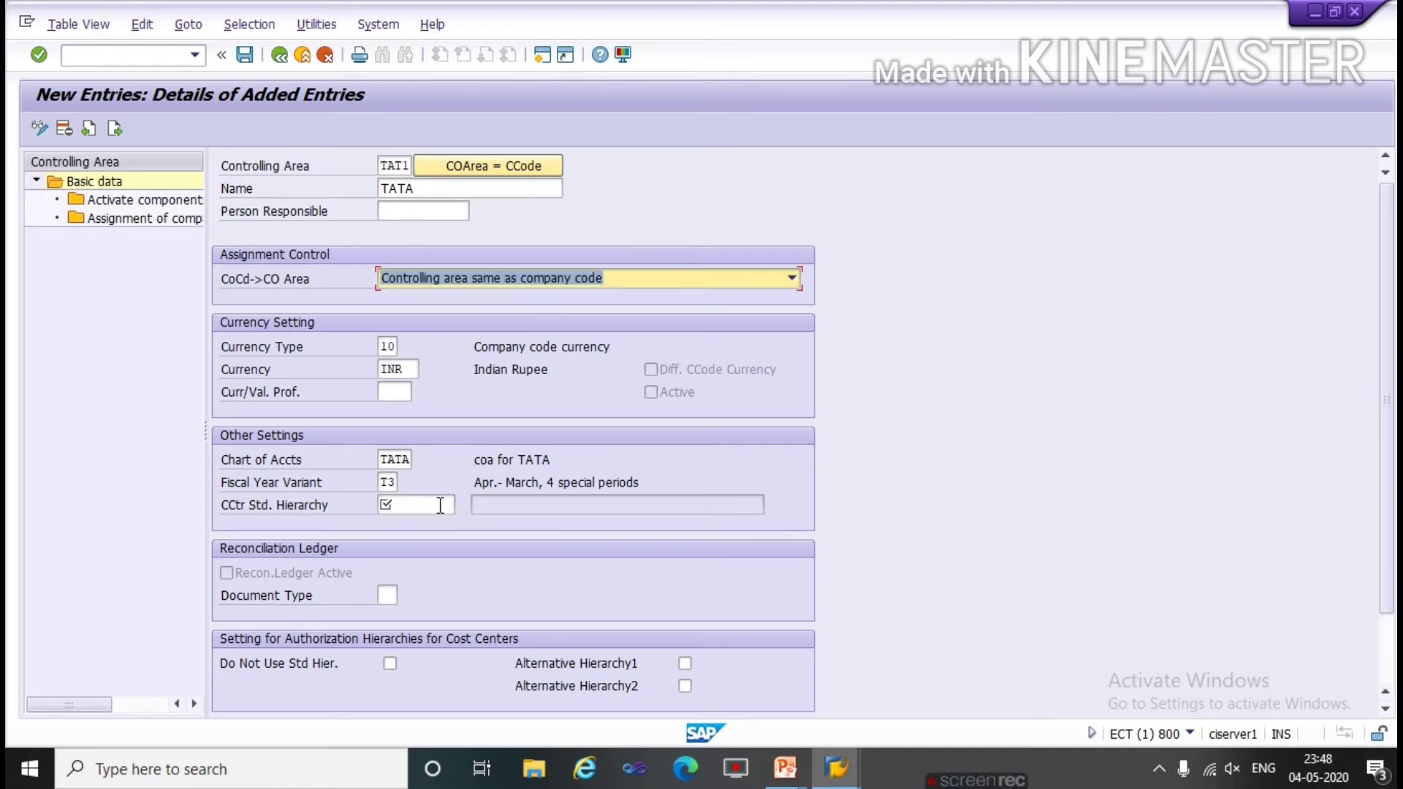
text(tat)
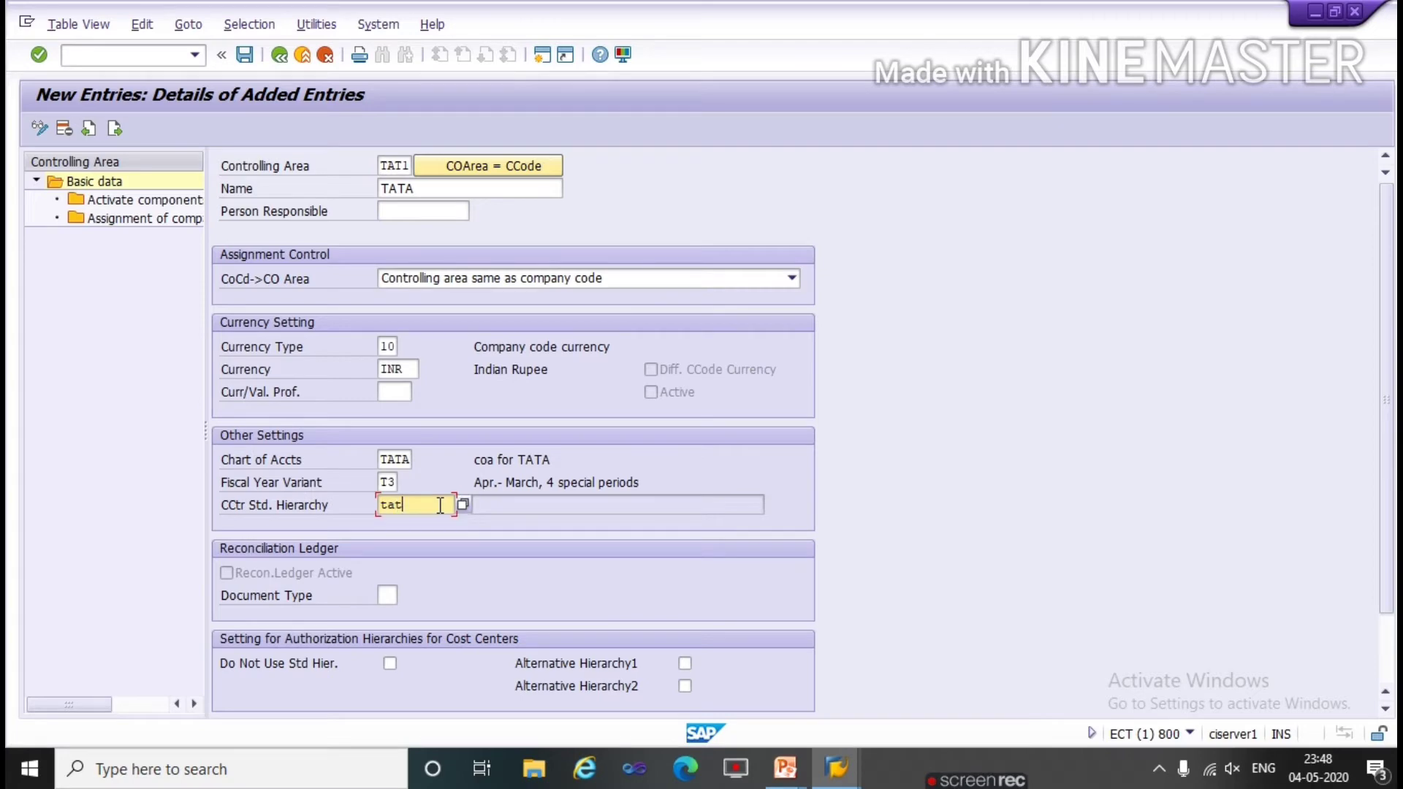
text(a)
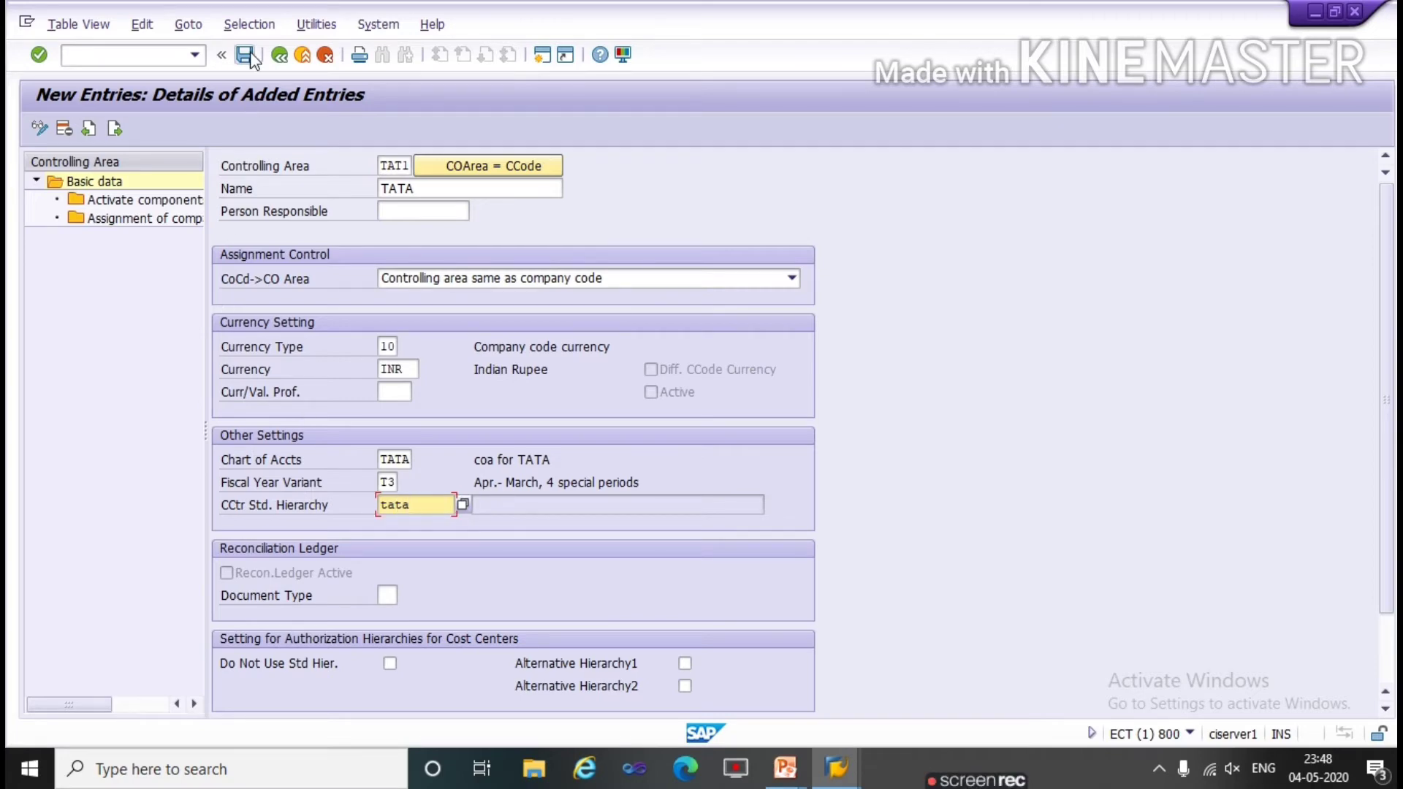
mouse_move(249, 54)
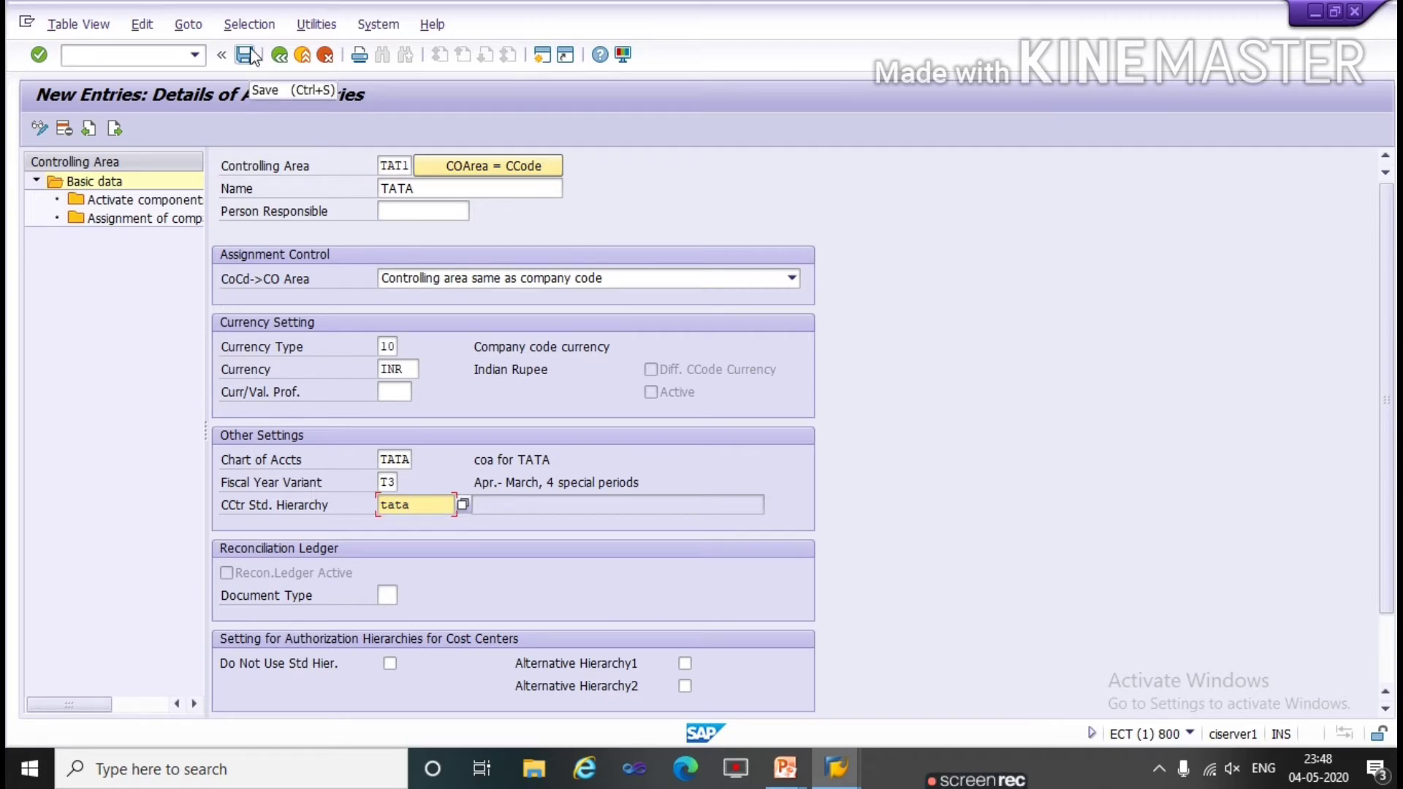
Save the area, creating standard hierarchy TATA, under customizing request ECTK900925
click(249, 54)
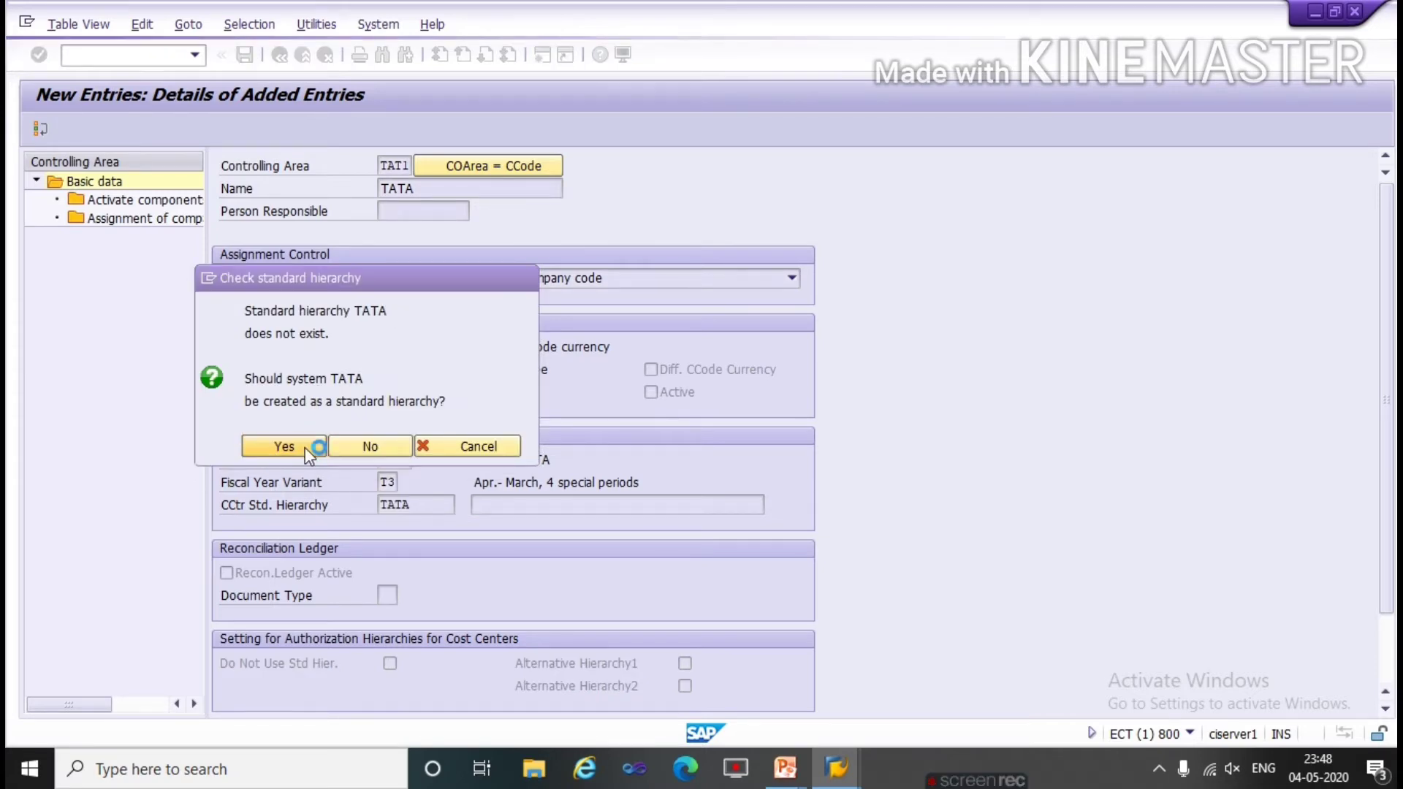
click(283, 446)
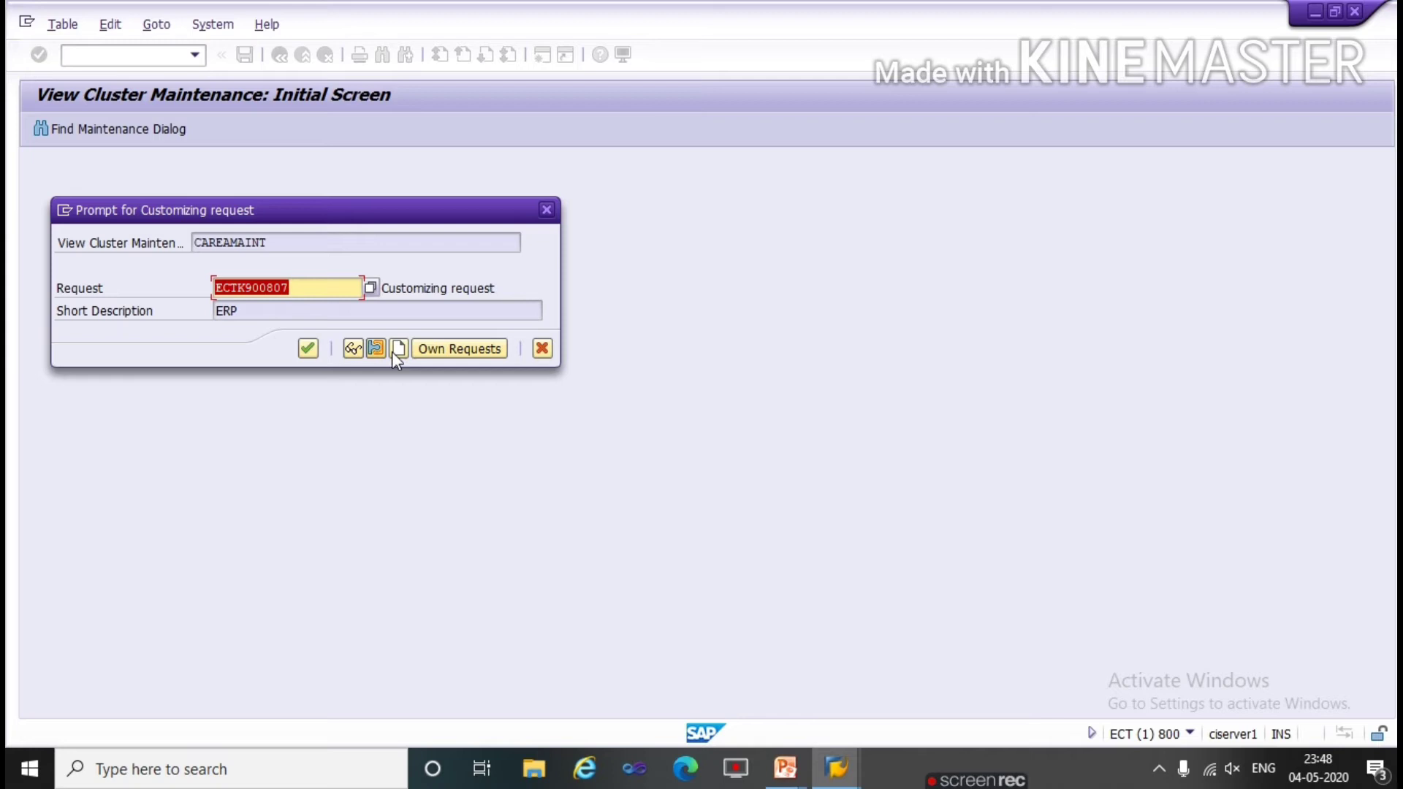
click(457, 348)
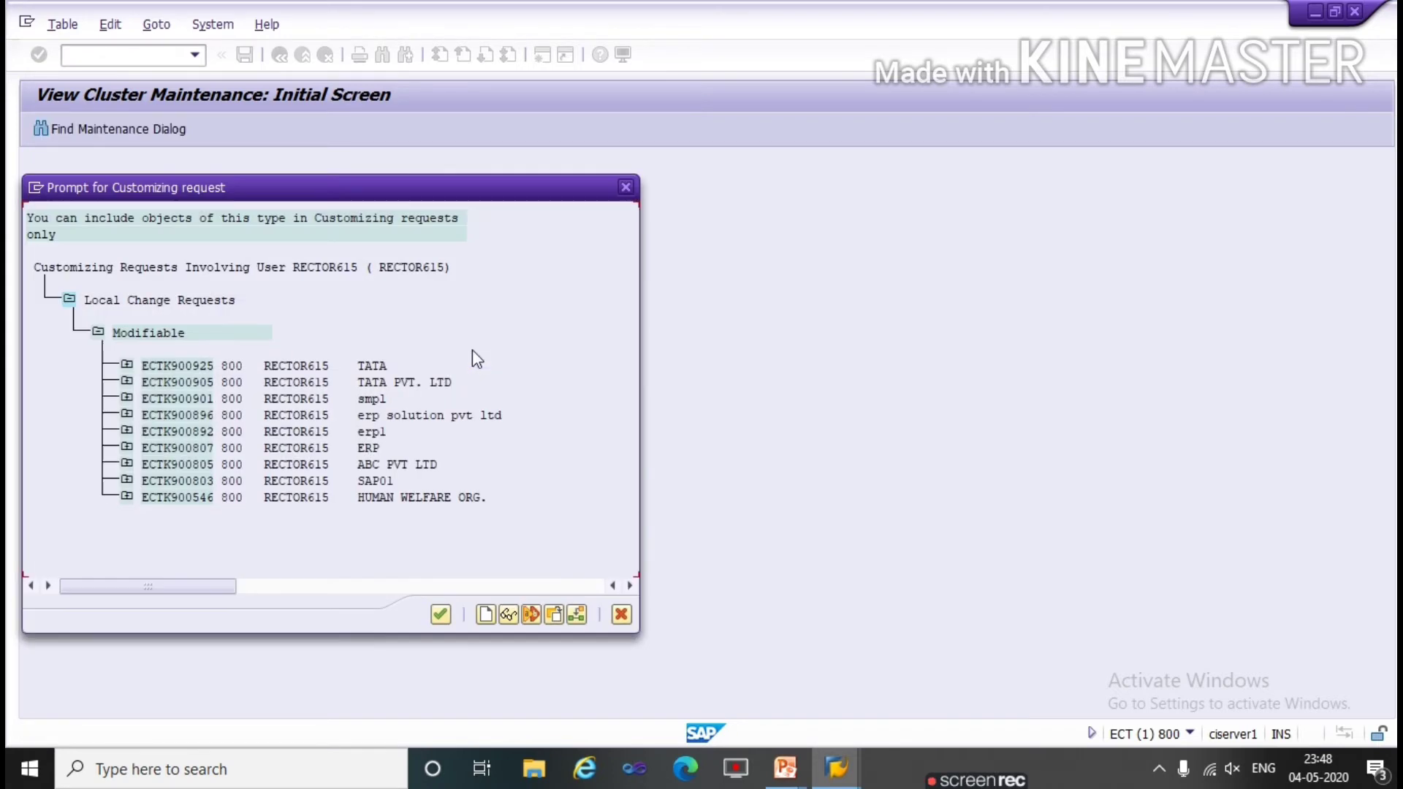
mouse_move(375, 465)
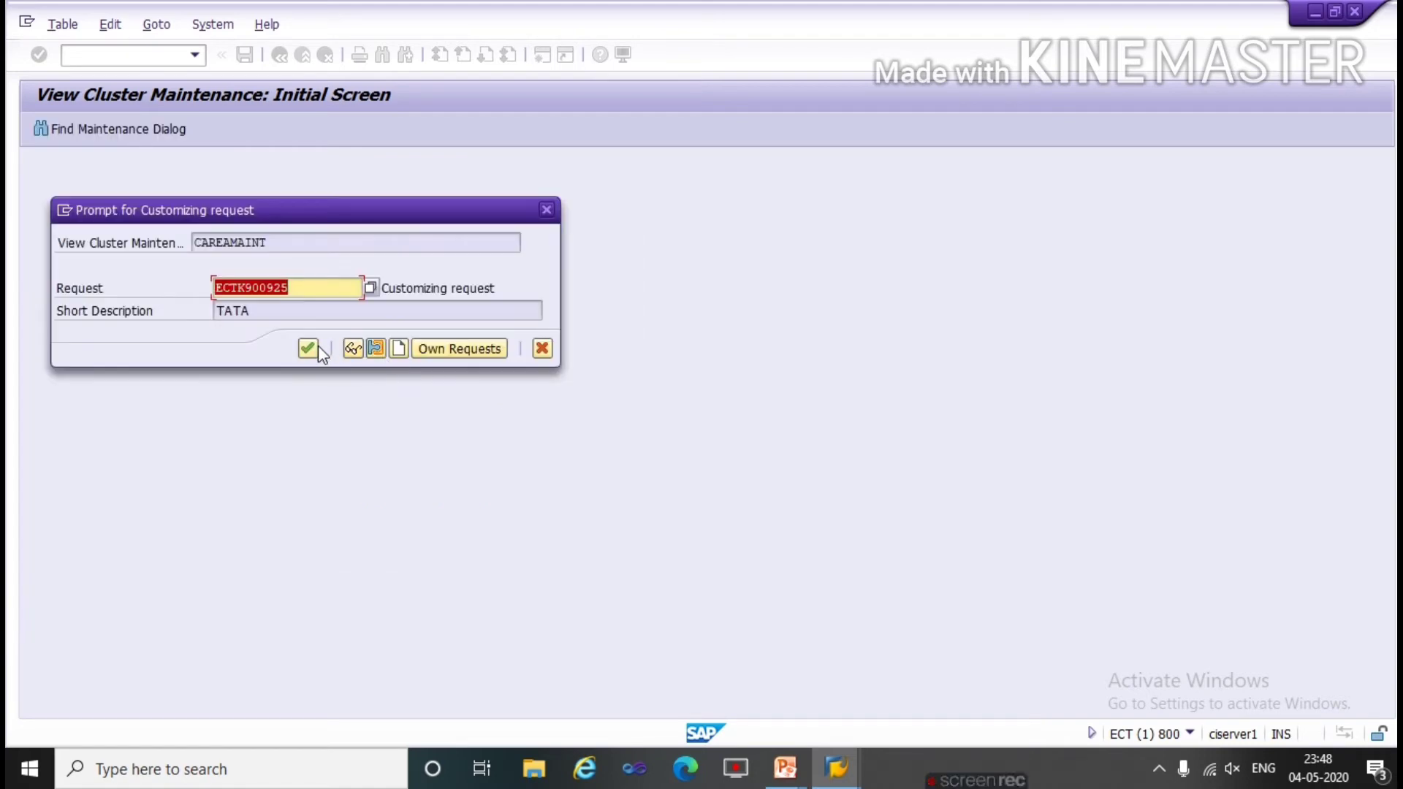
click(308, 348)
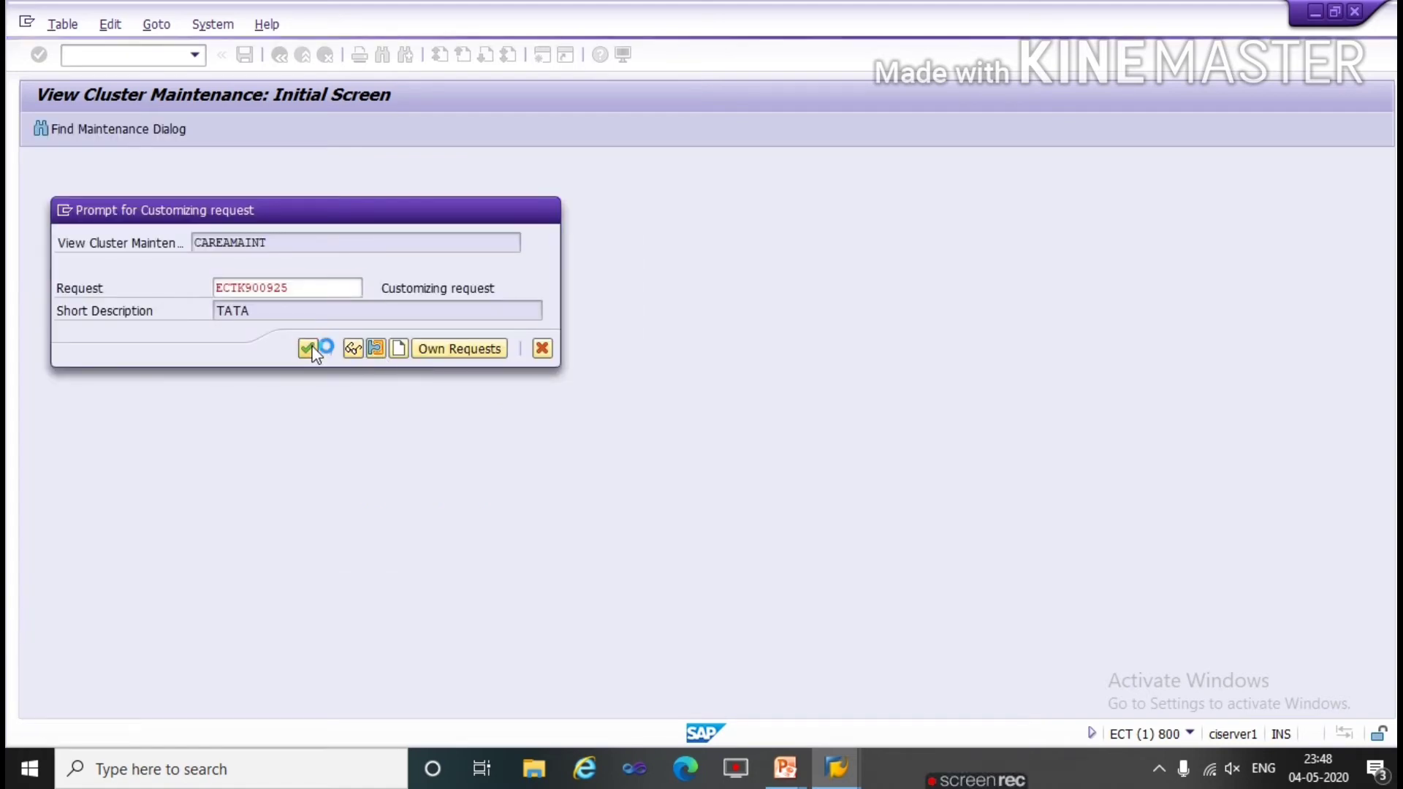
click(308, 348)
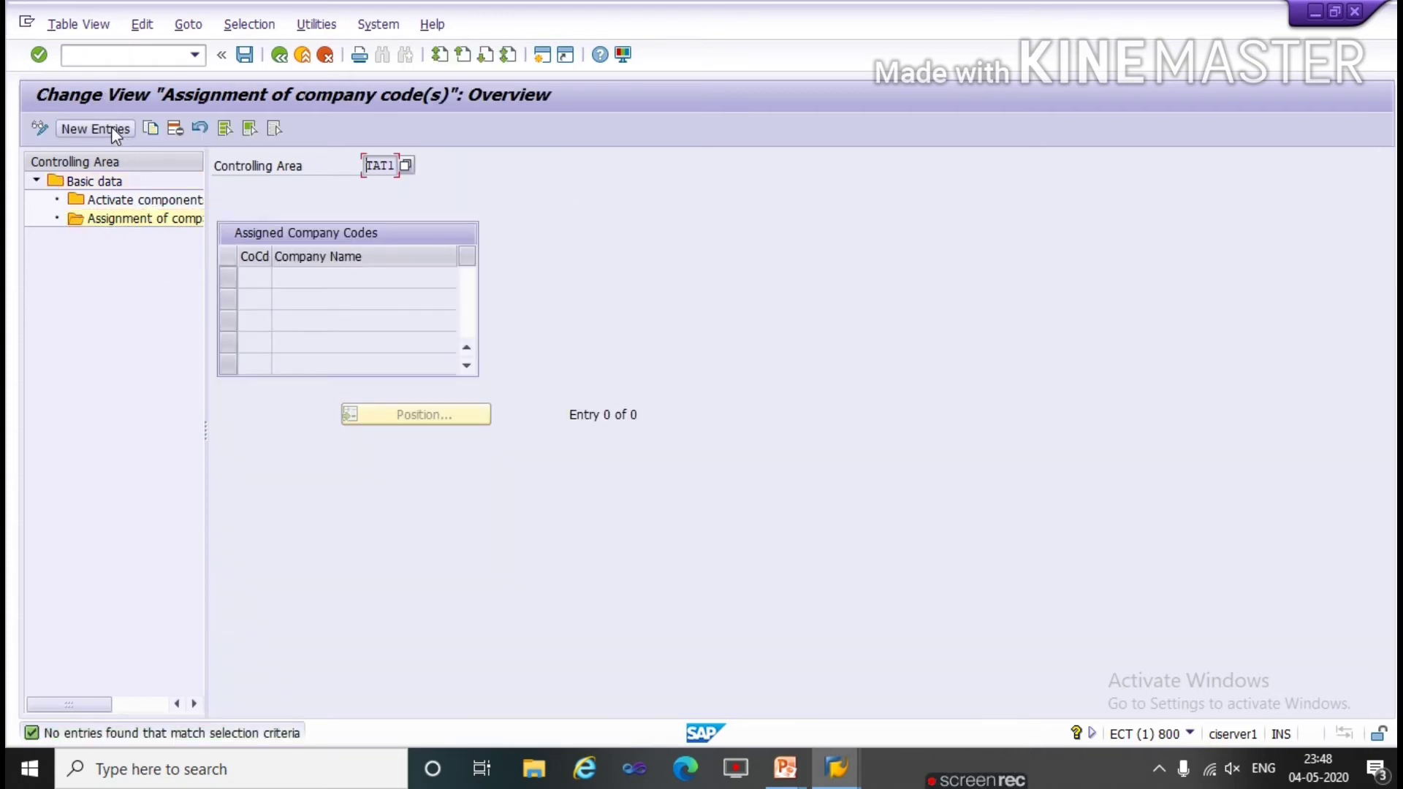
Add a new company code assignment entry with TATA in the CoCd column
click(95, 129)
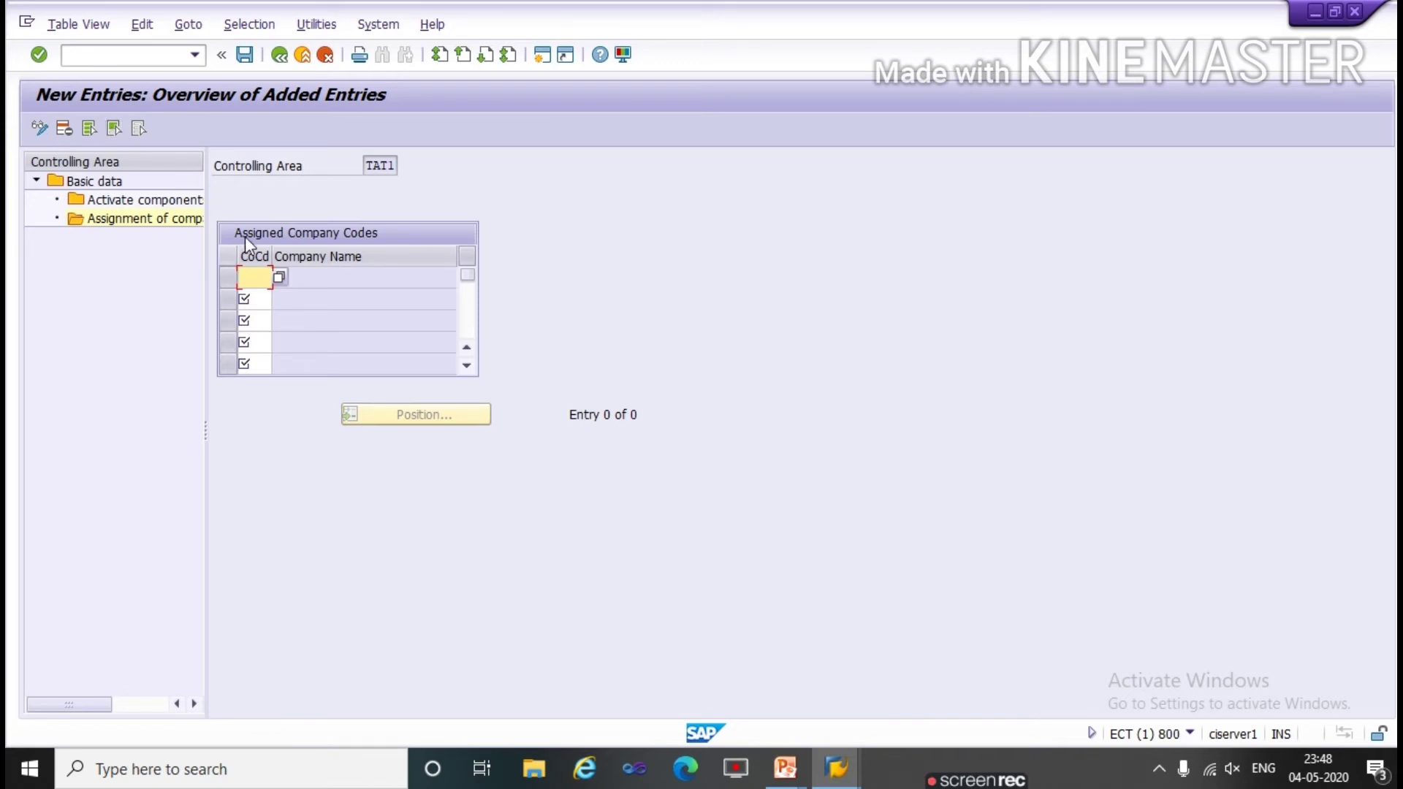
text(ta)
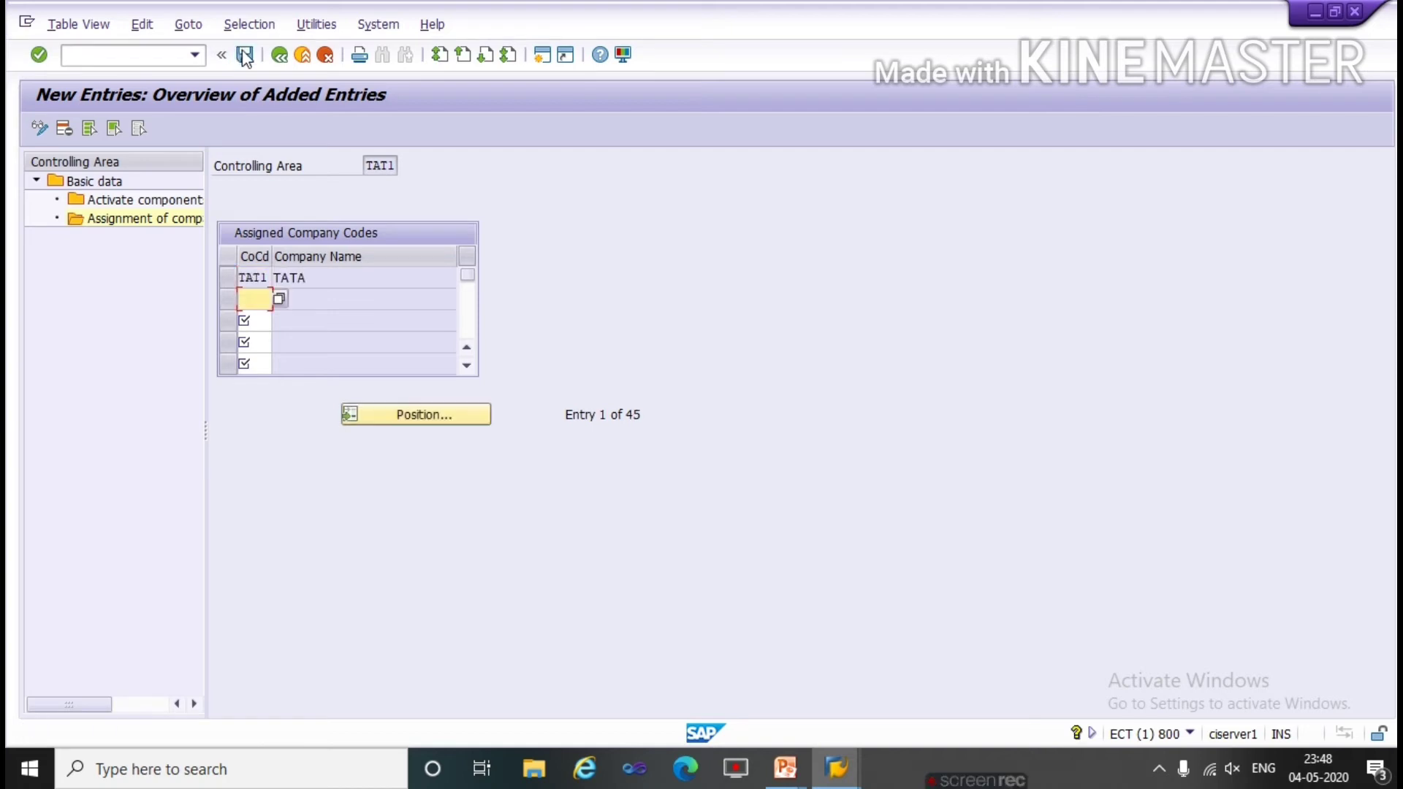
Save the assignment and begin a component activation entry starting in fiscal year 2020
click(244, 54)
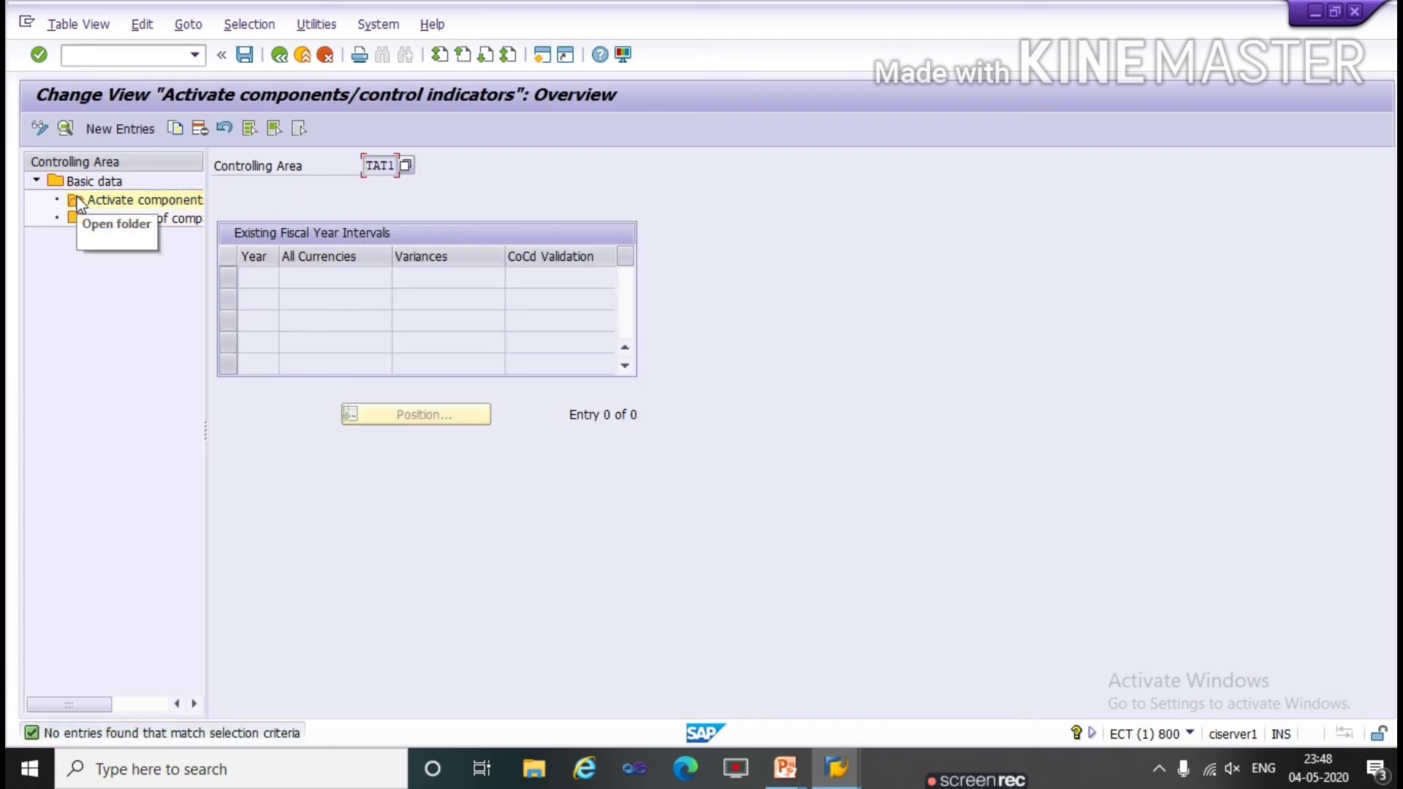
mouse_move(130, 125)
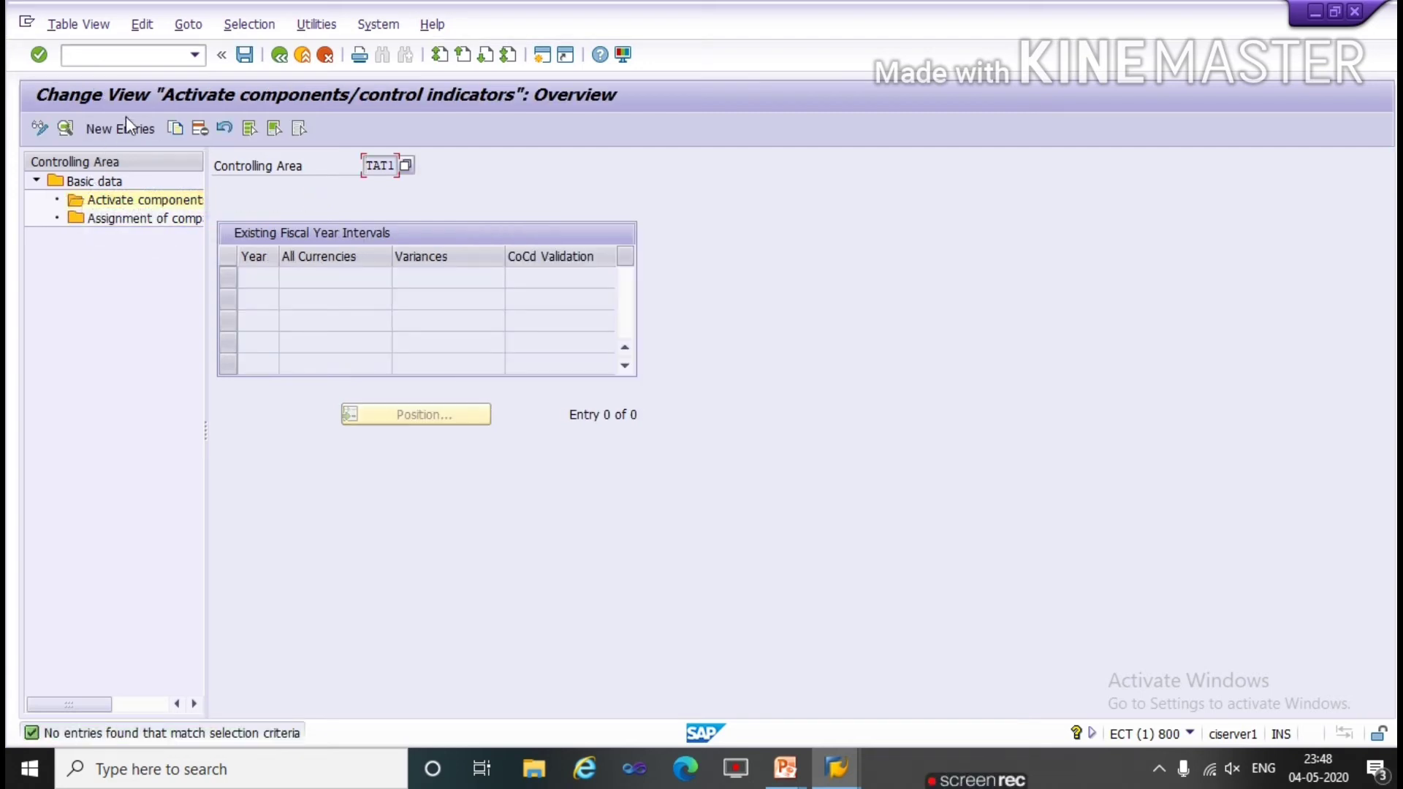
click(118, 128)
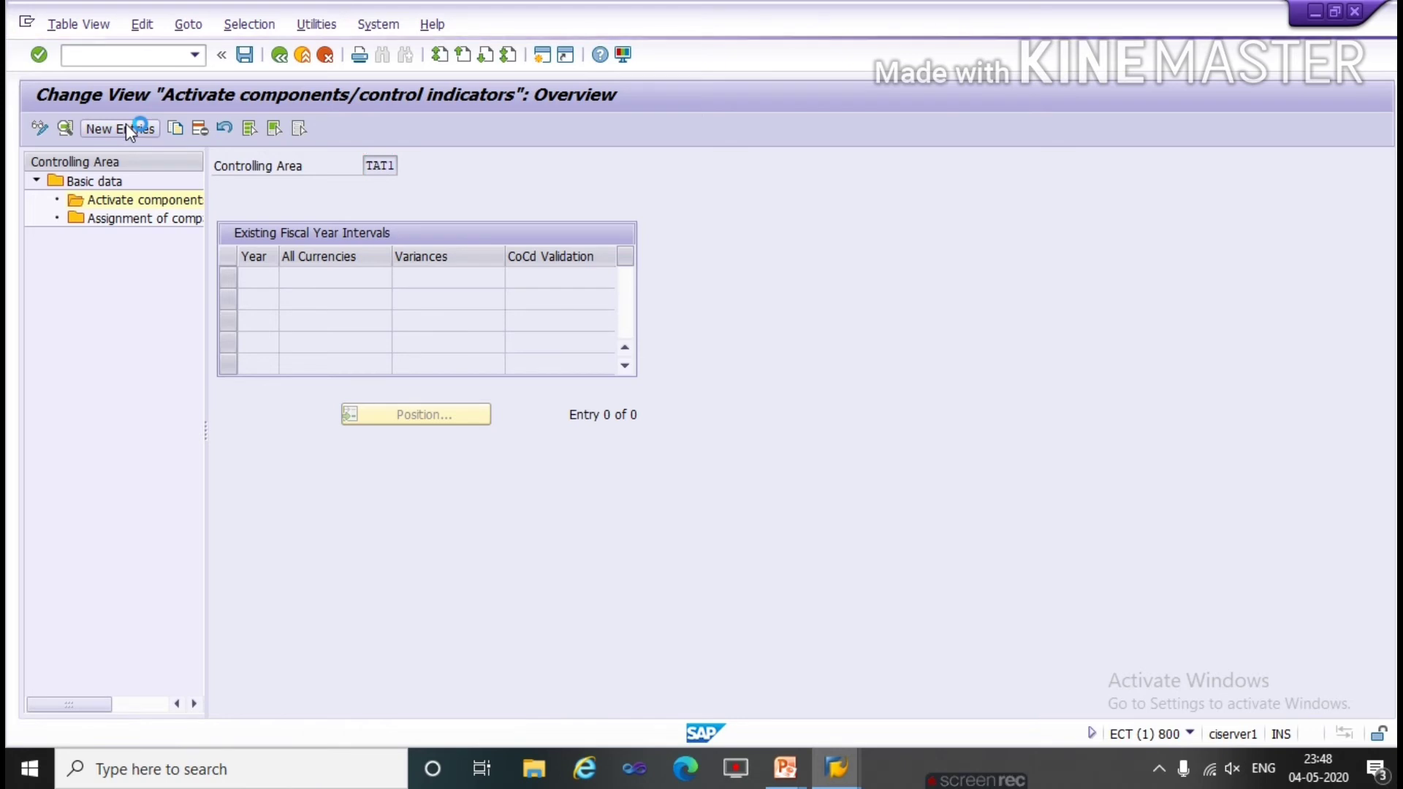
click(118, 129)
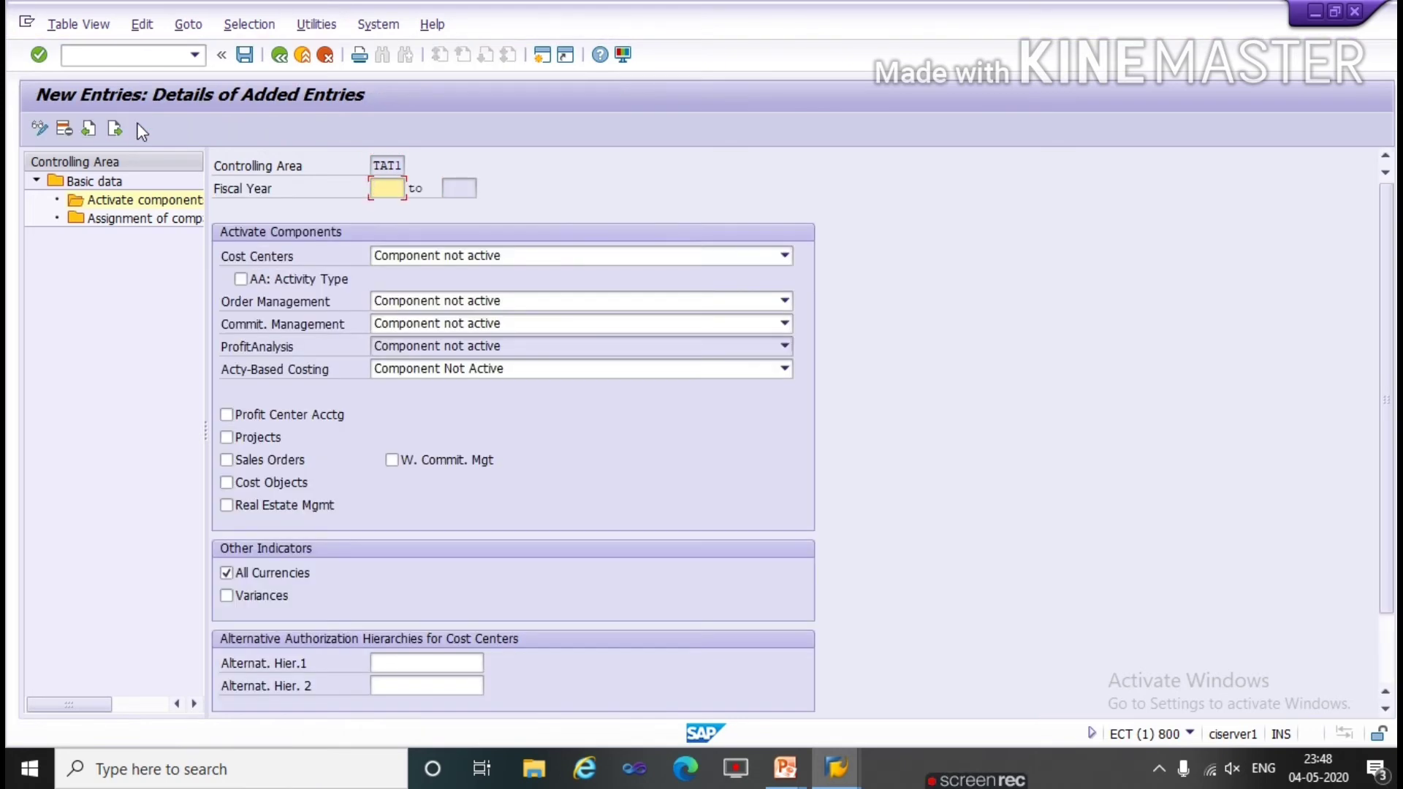
text(2)
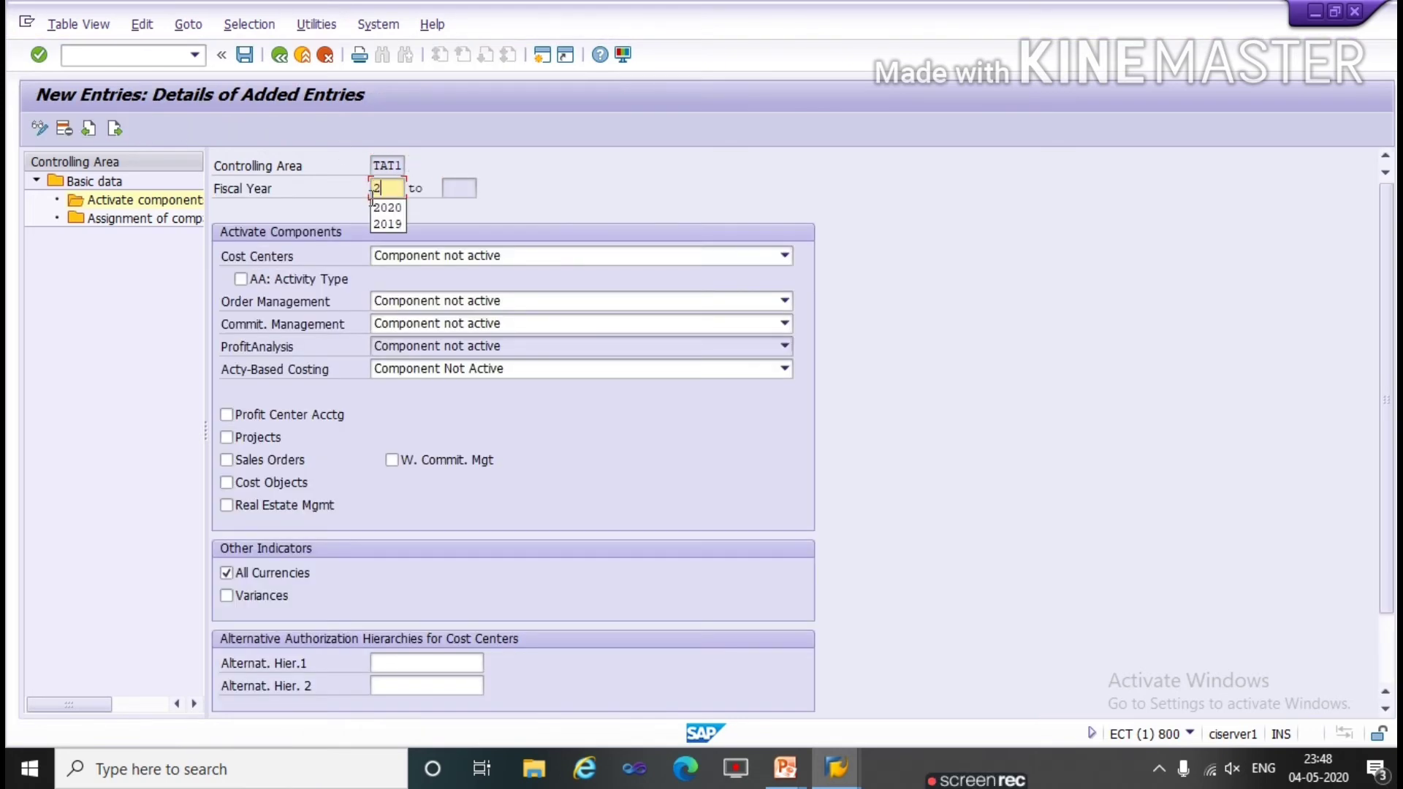
click(385, 206)
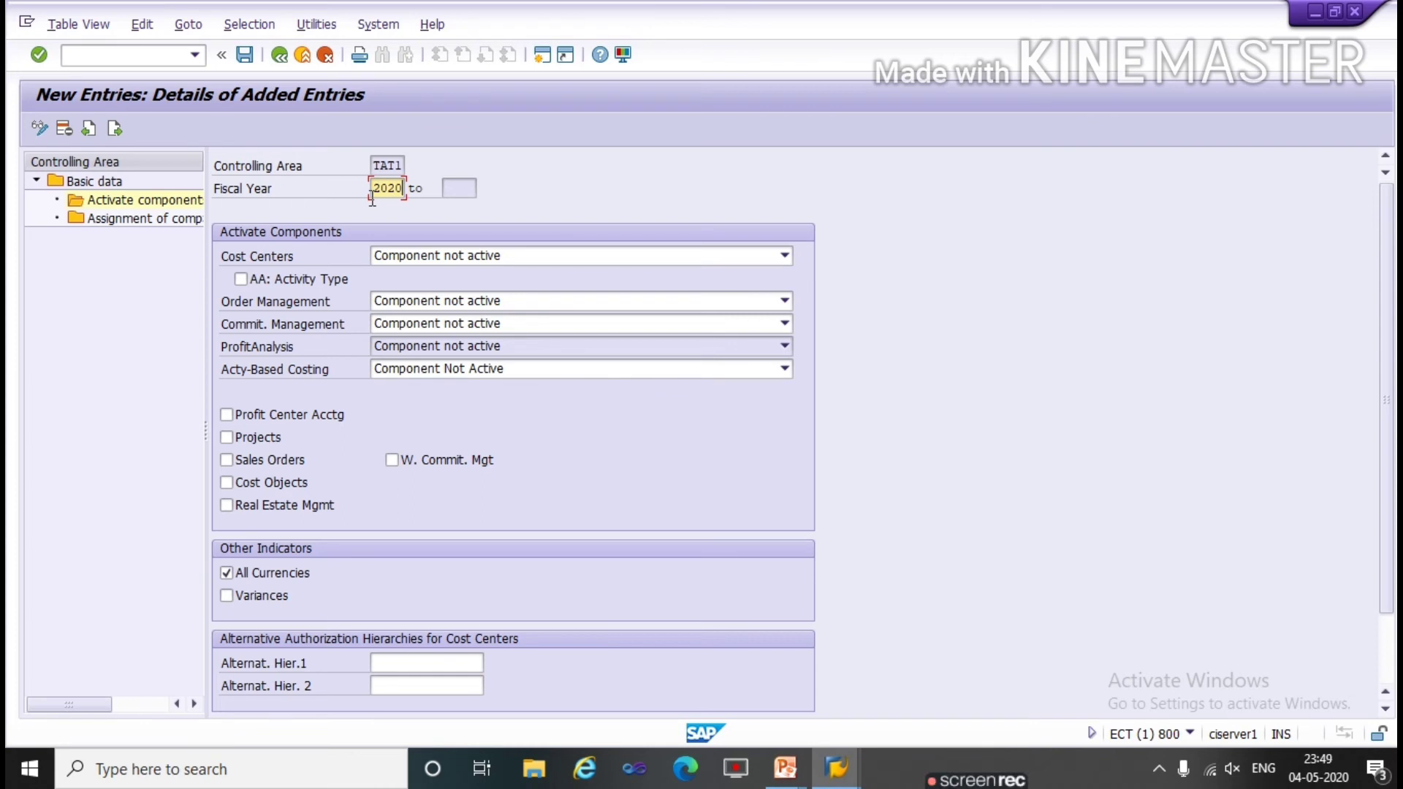
mouse_move(316, 258)
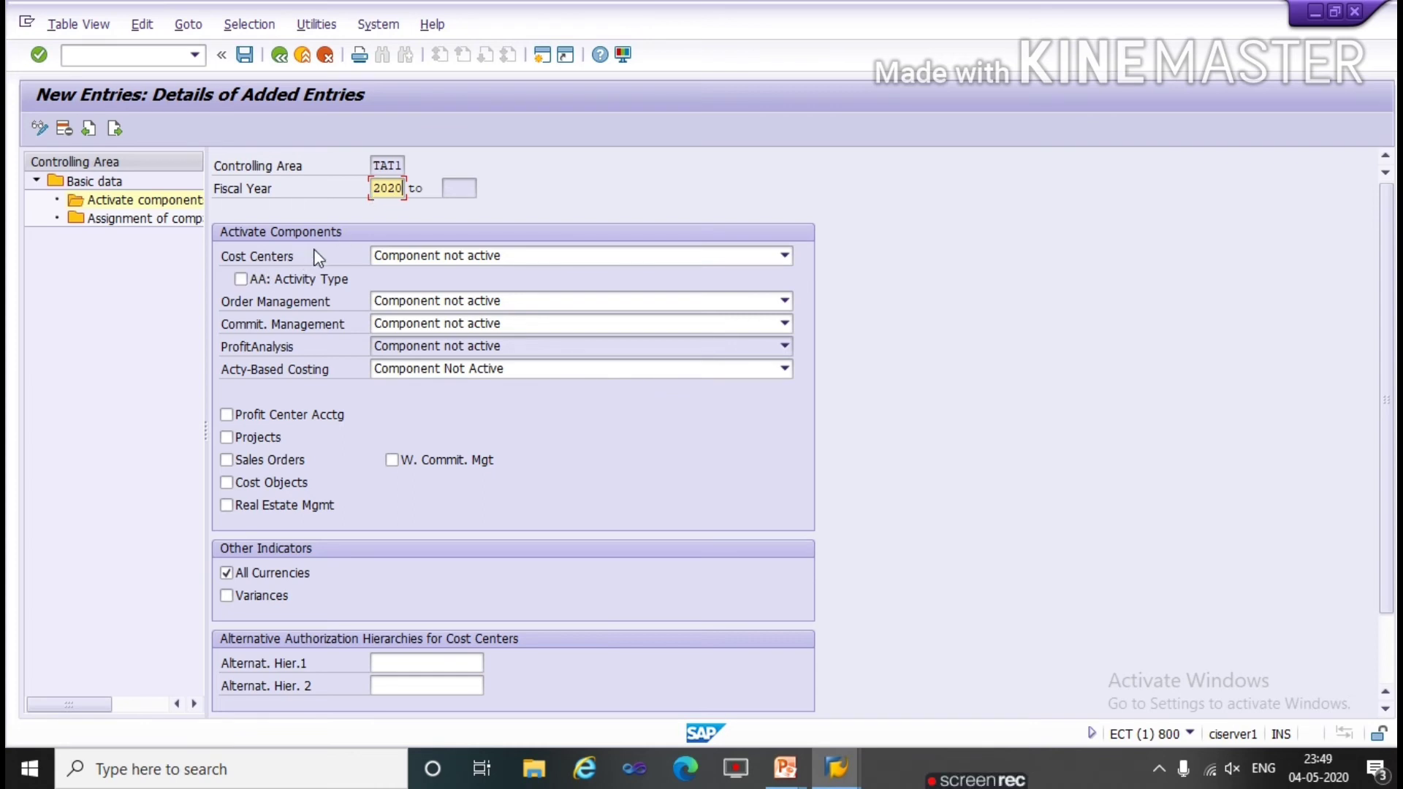
mouse_move(591, 260)
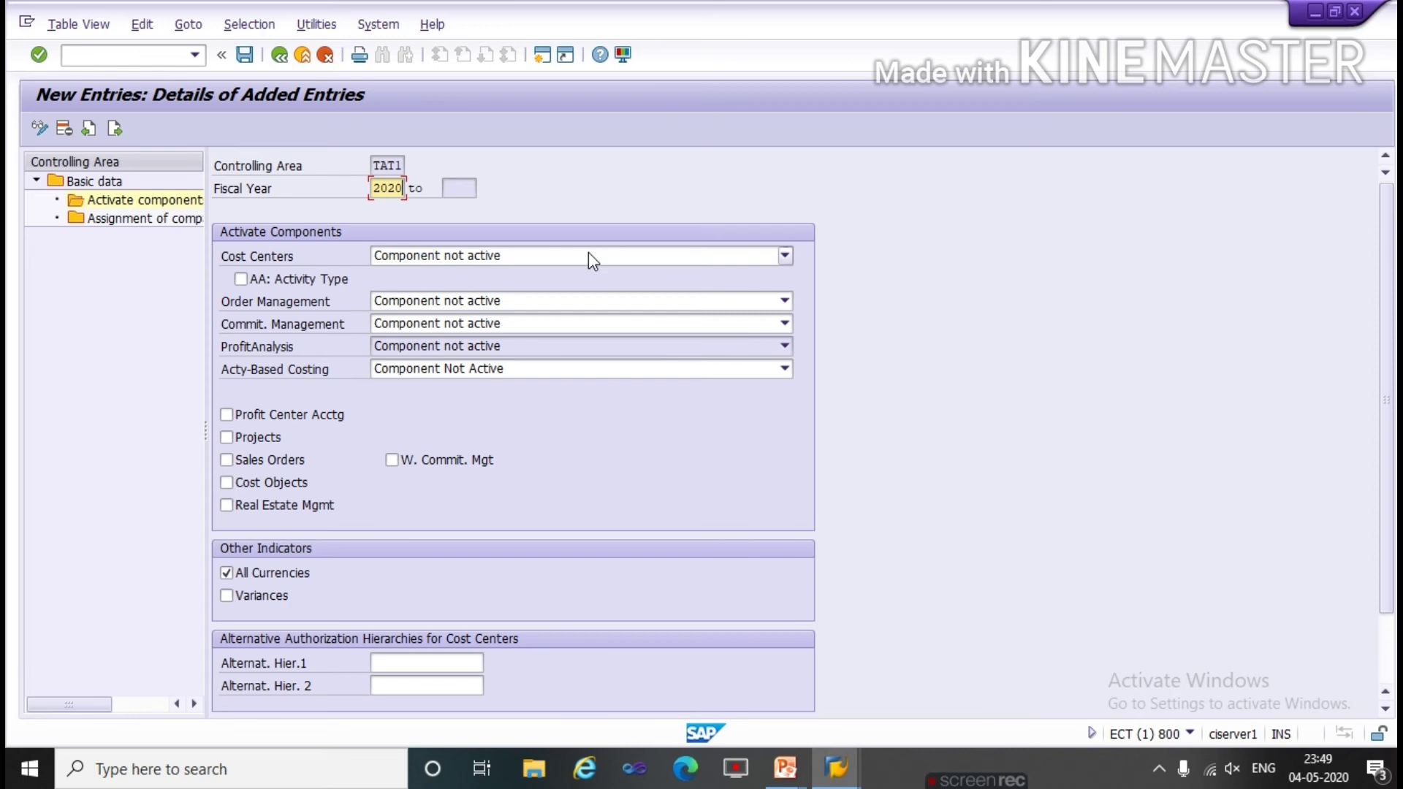
Set Cost Centers to Component active and tick Profit Center Acctg and Cost Objects
click(784, 256)
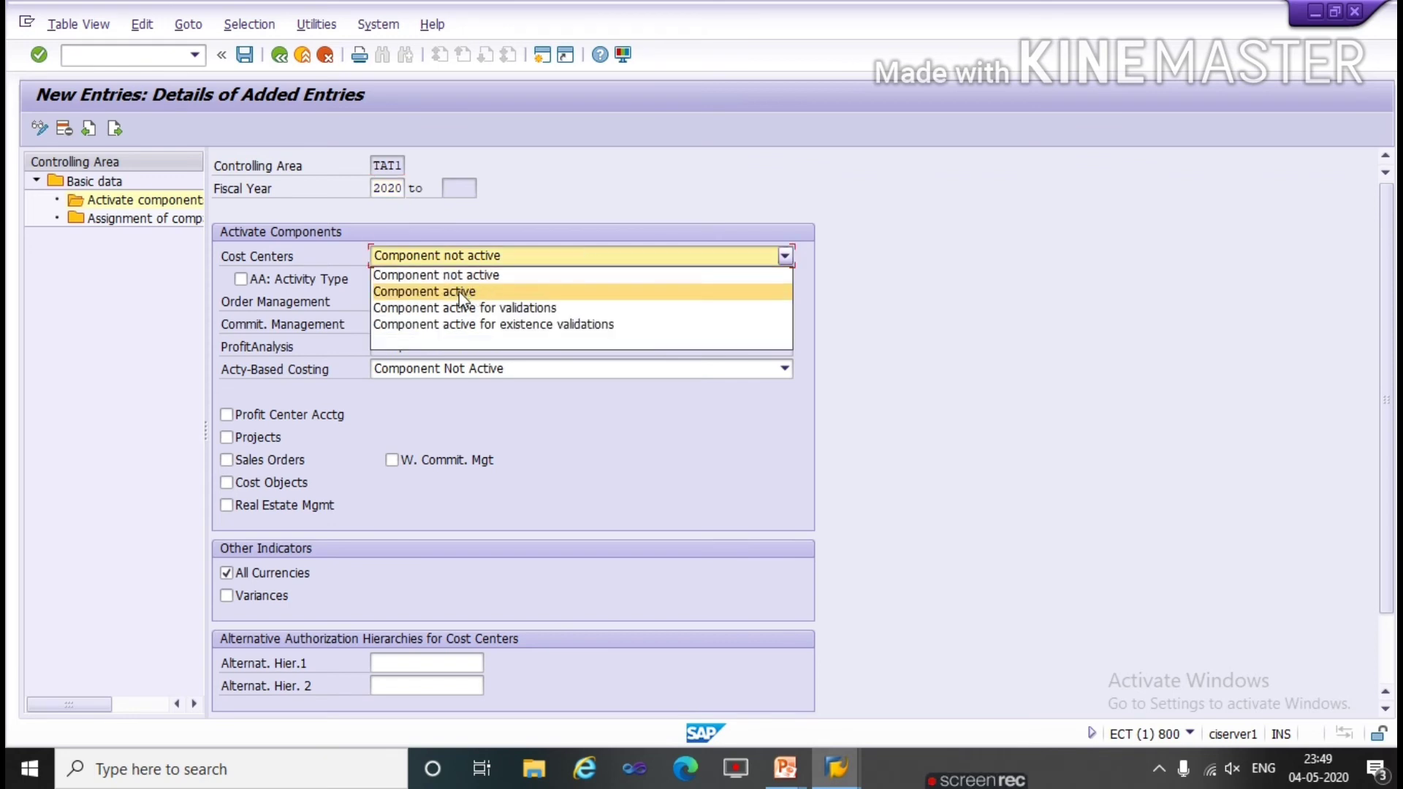
click(424, 291)
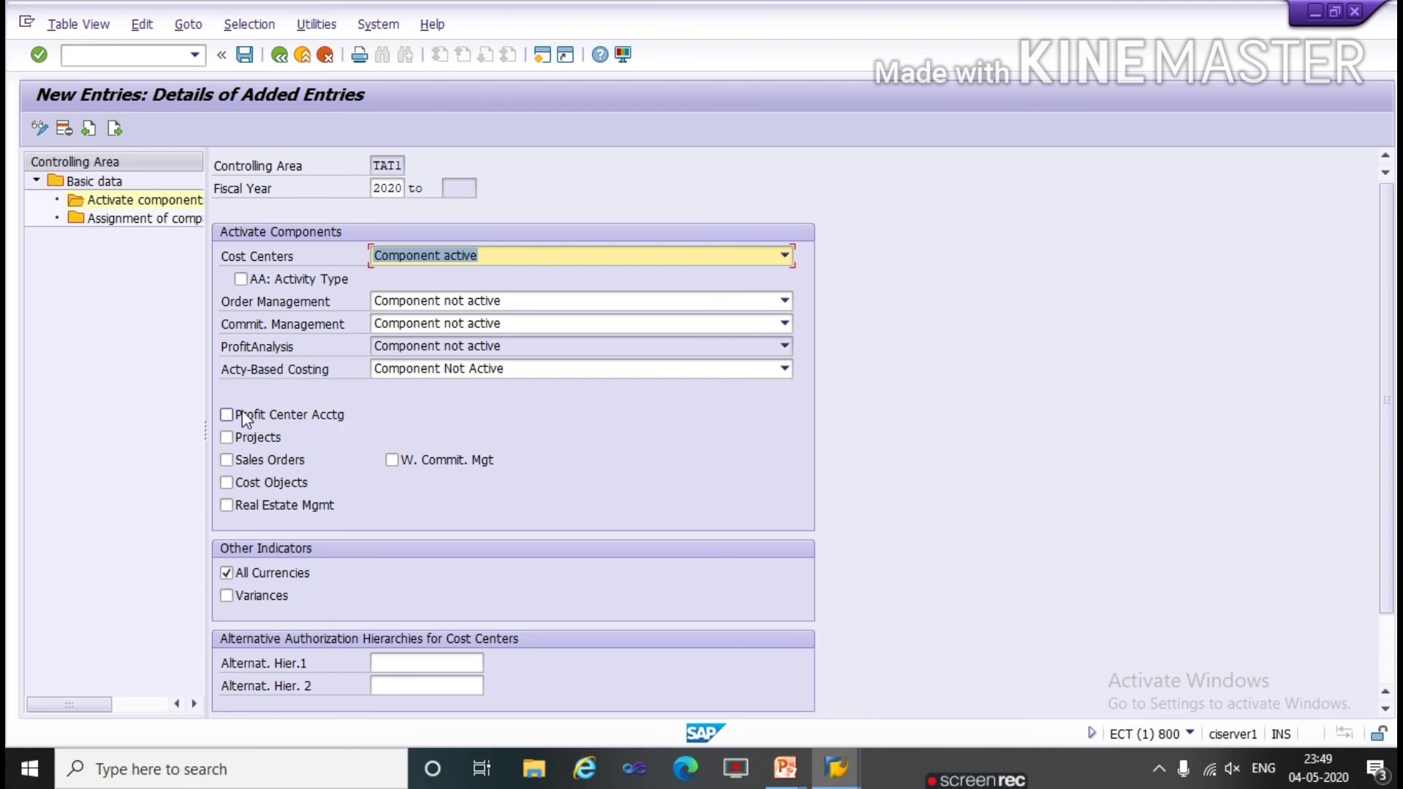
click(226, 414)
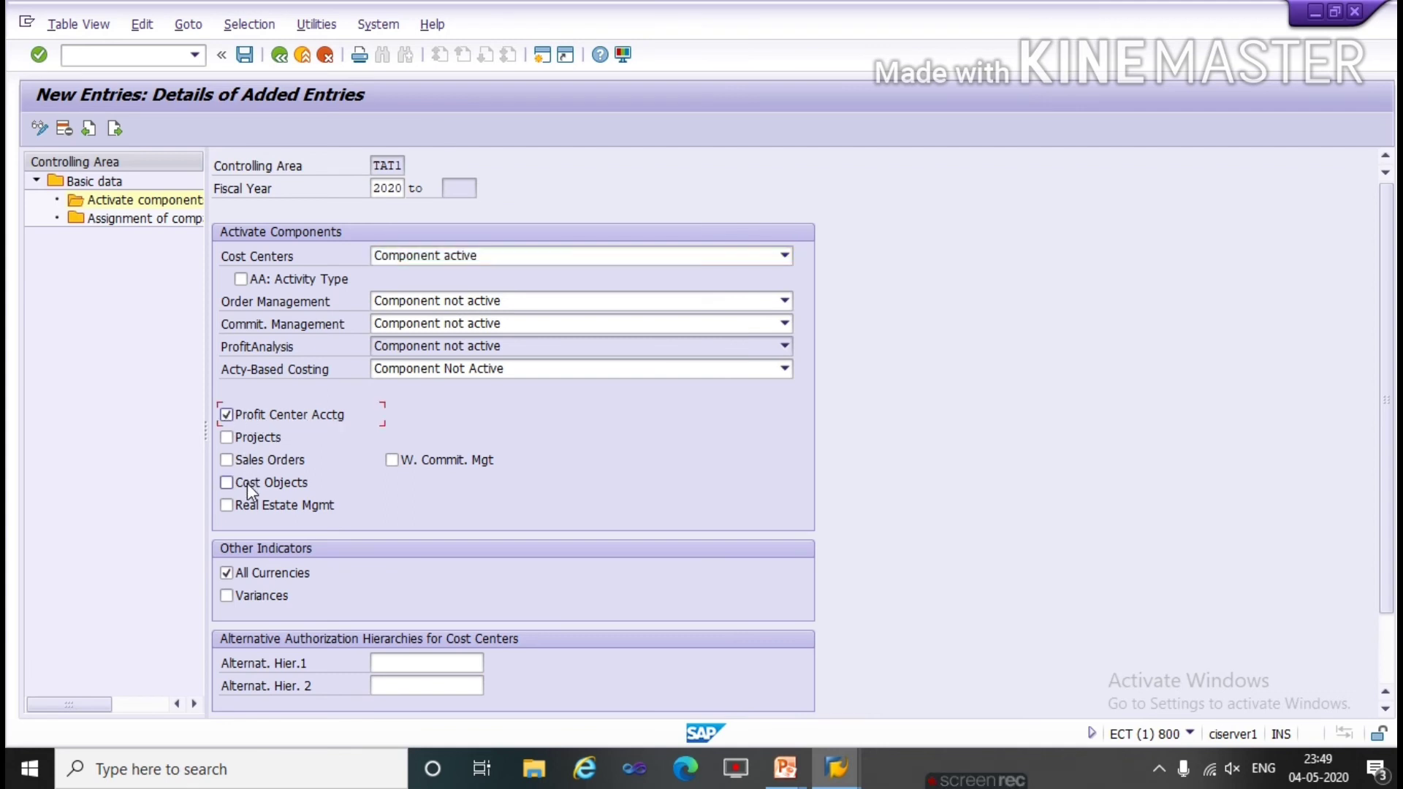
click(227, 482)
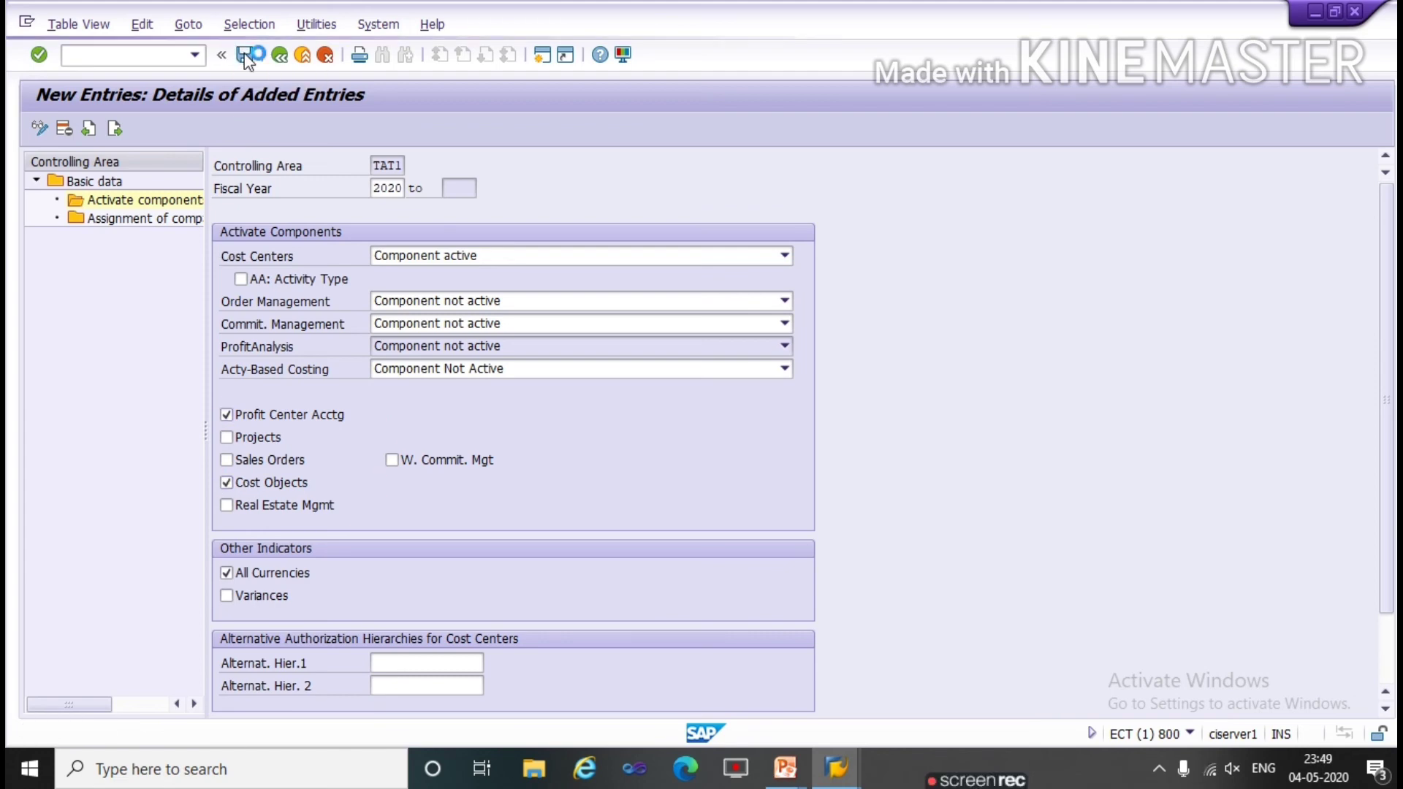
Save the activation entry, acknowledging the critical transport information popup
click(251, 54)
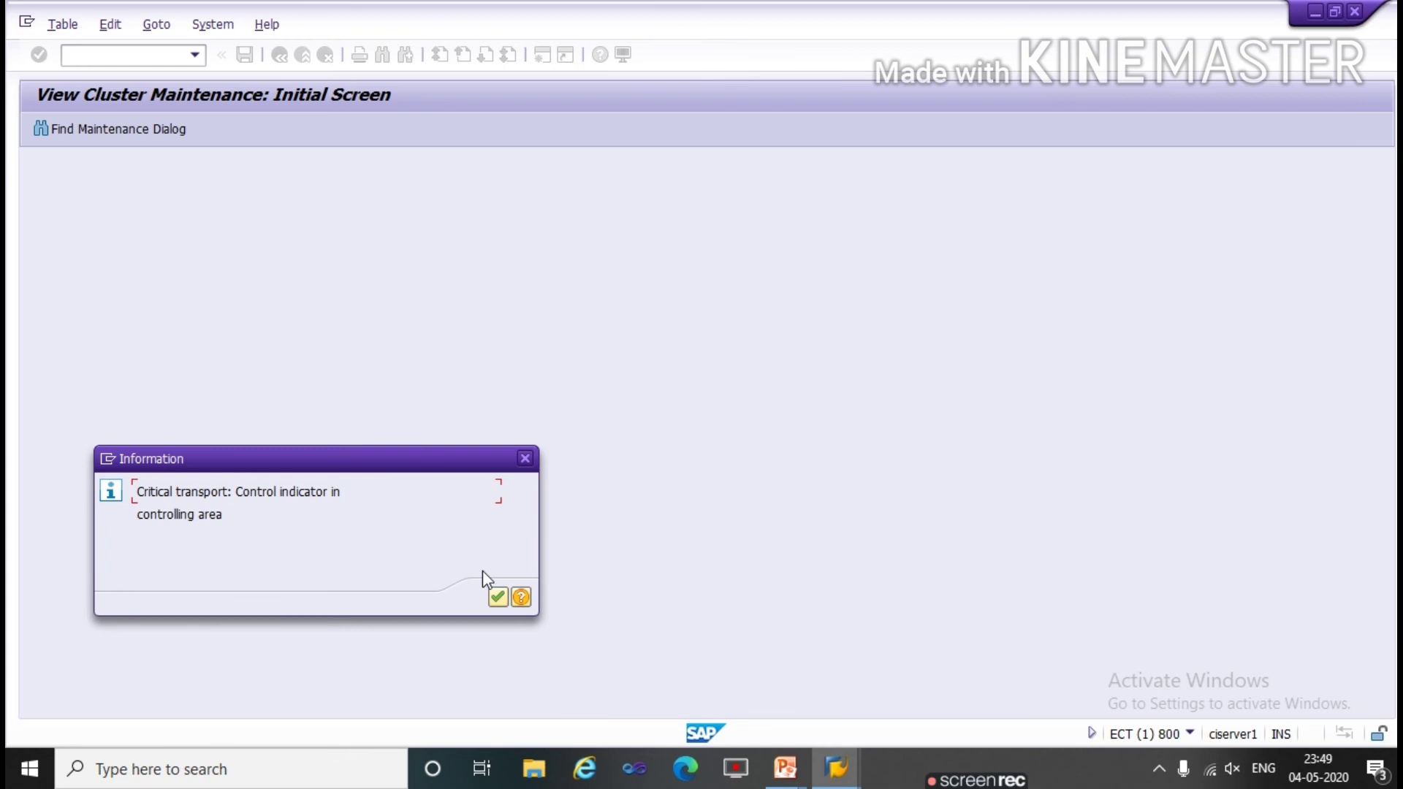
click(497, 596)
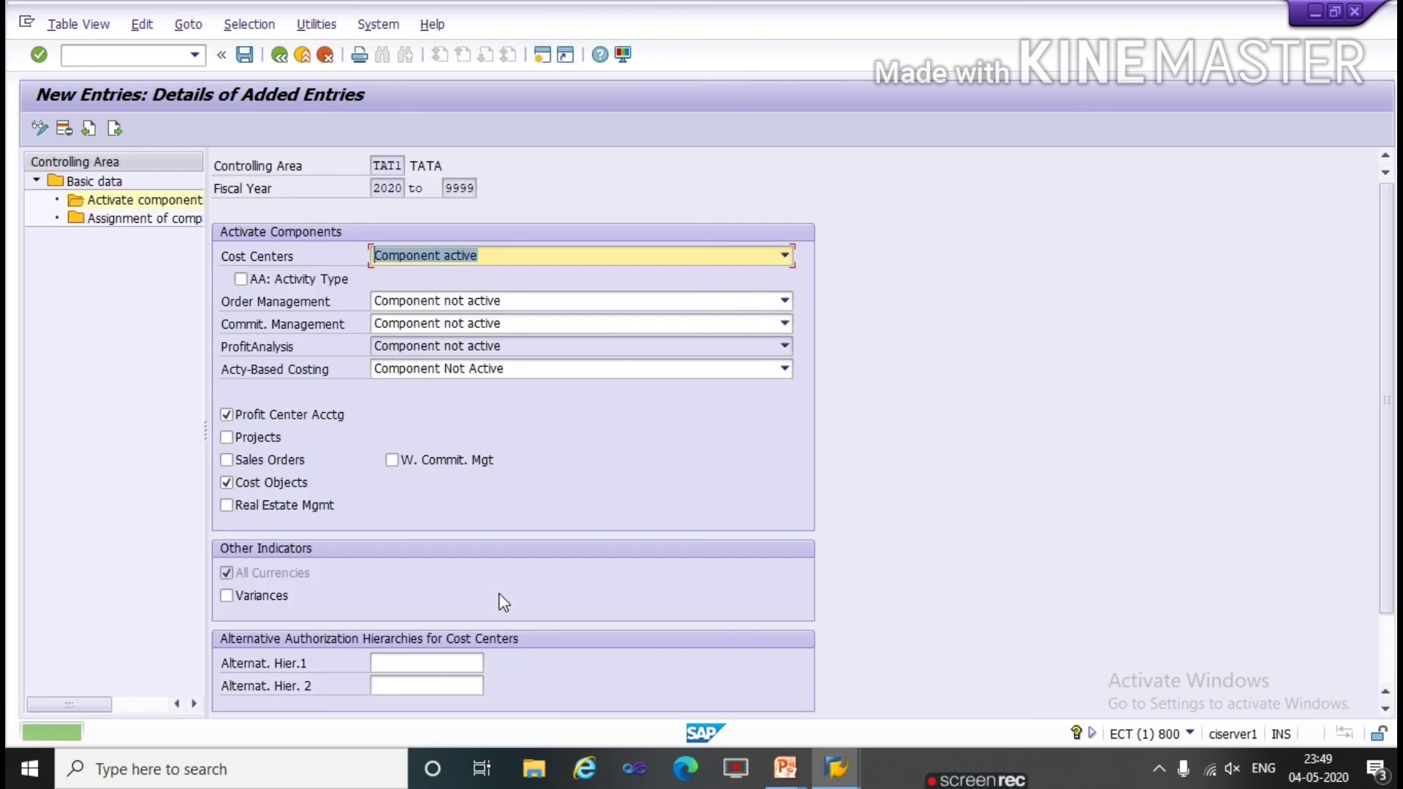
click(245, 54)
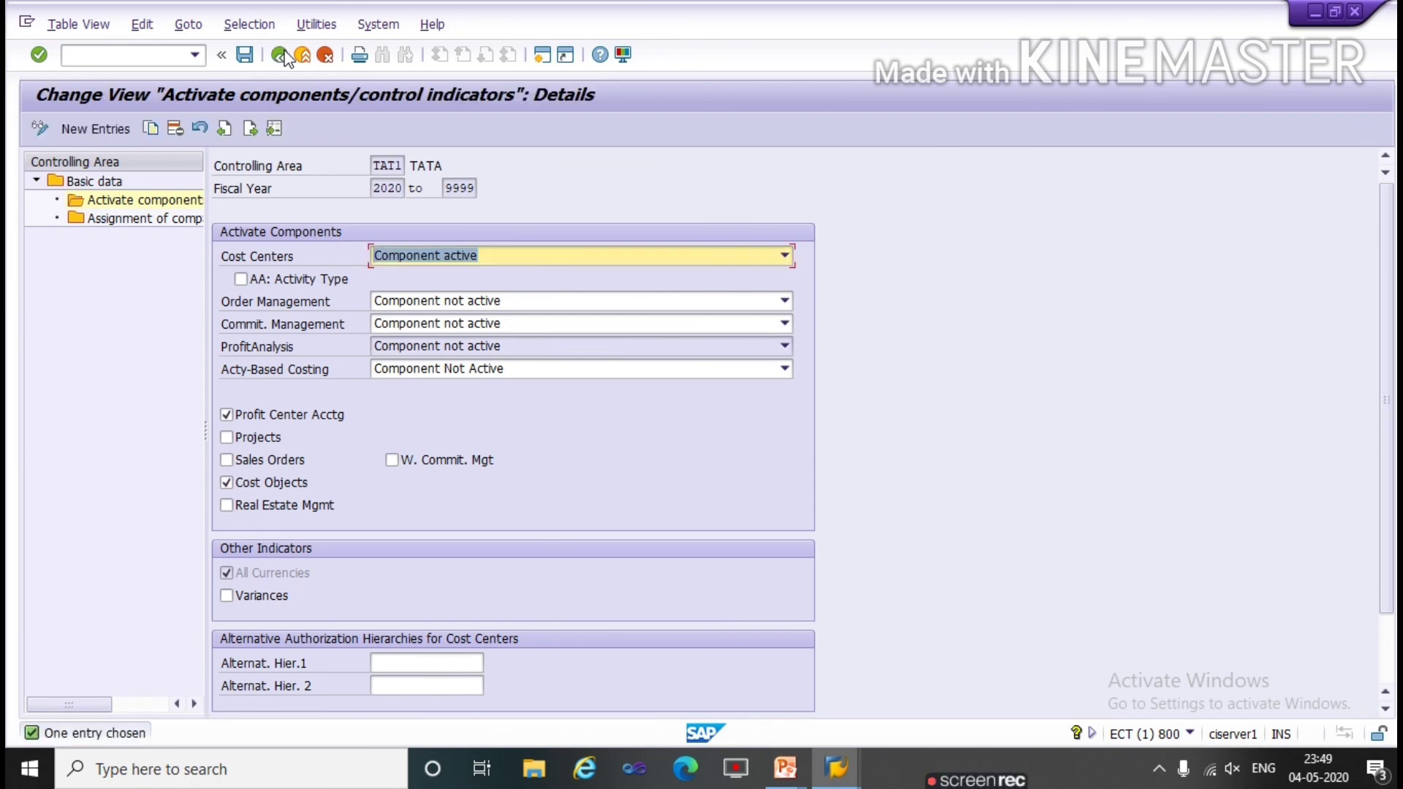
mouse_move(301, 55)
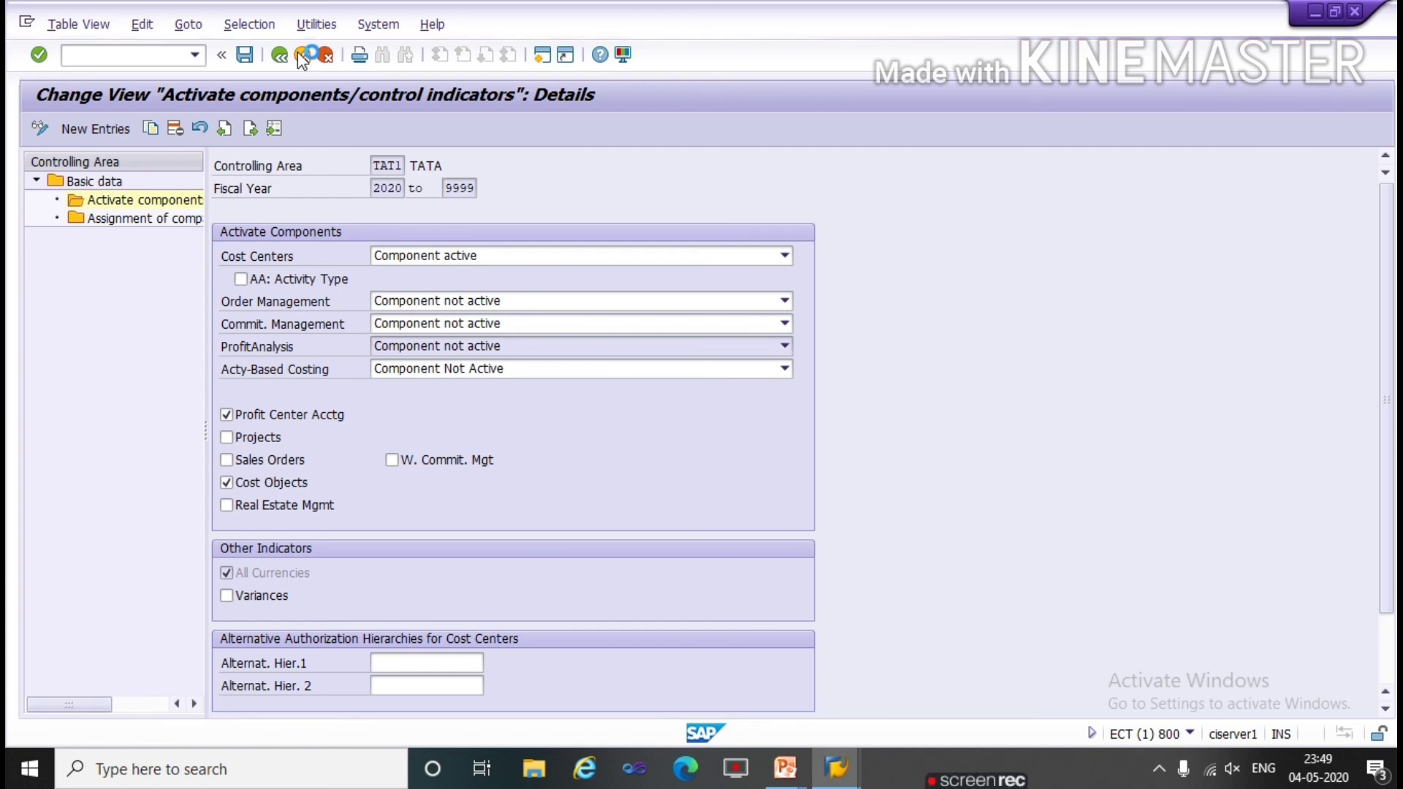
Exit controlling area maintenance back to the SAP Easy Access menu
click(302, 54)
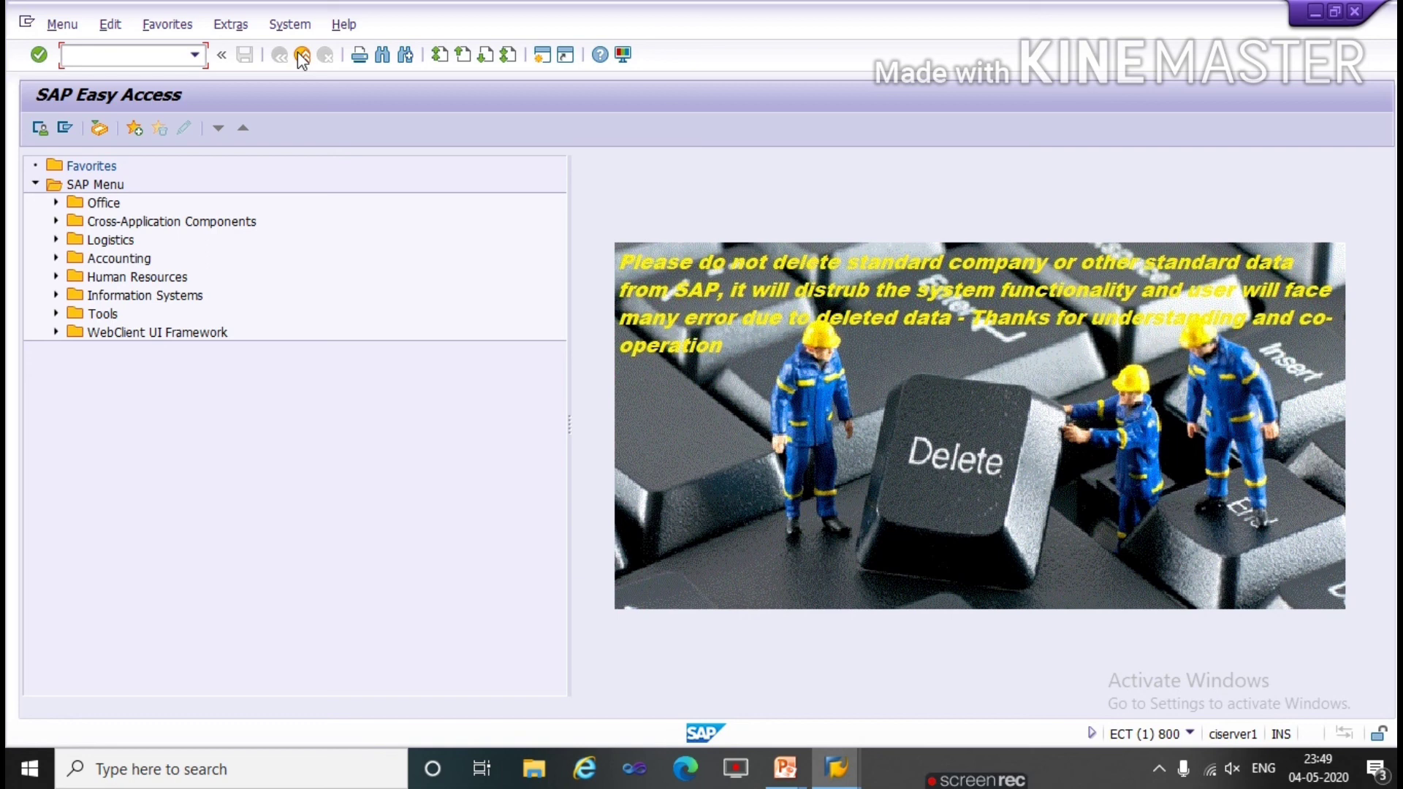
mouse_move(801, 500)
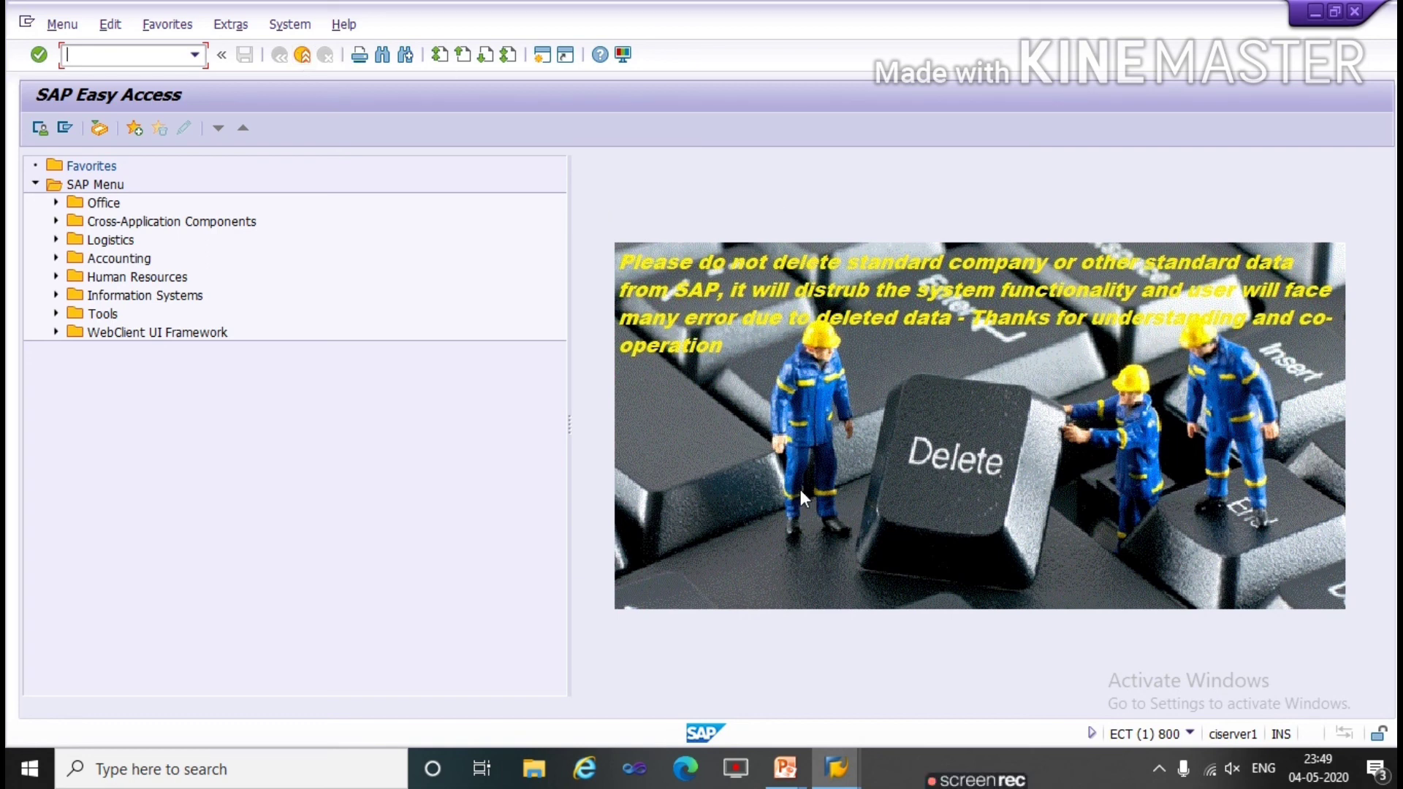
mouse_move(1002, 750)
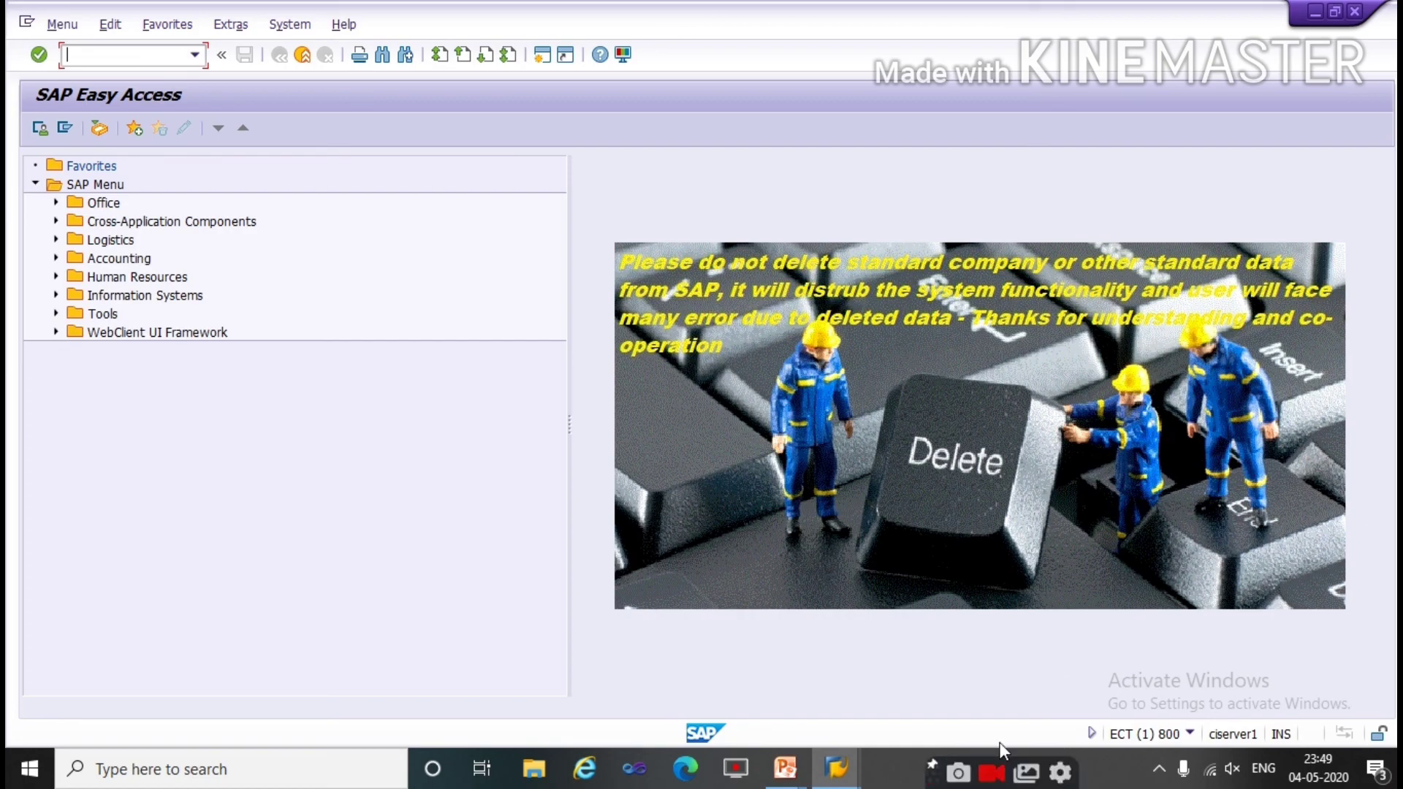